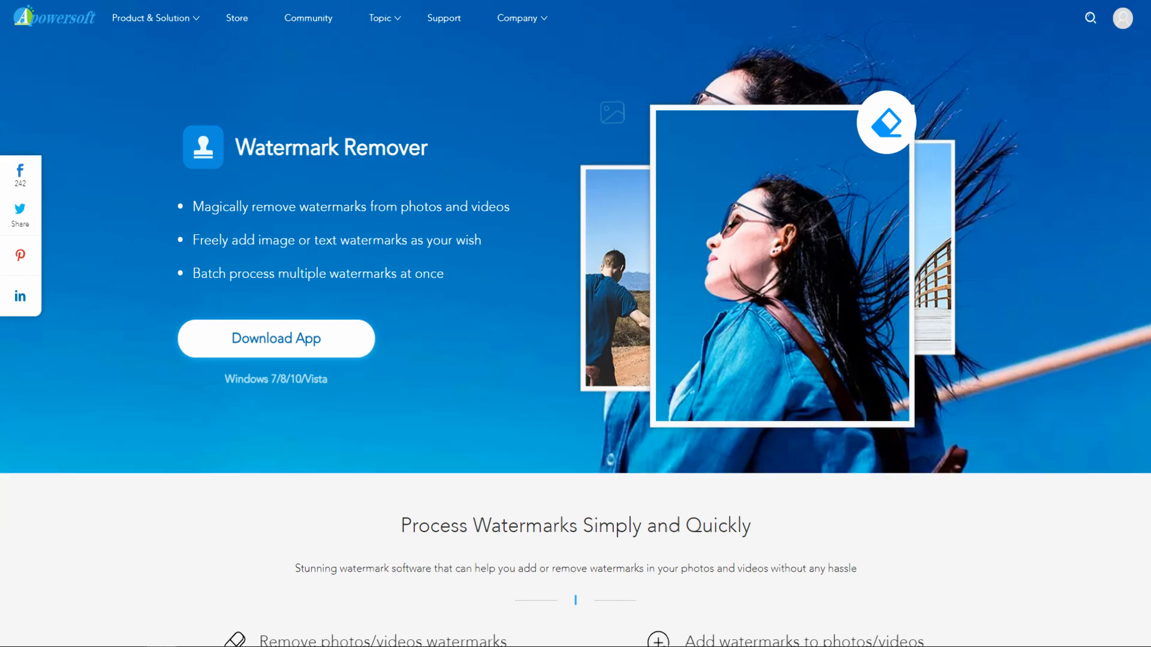
Step: Scroll down the Watermark Remover product page before returning to the app's start screen
scroll(down, 3)
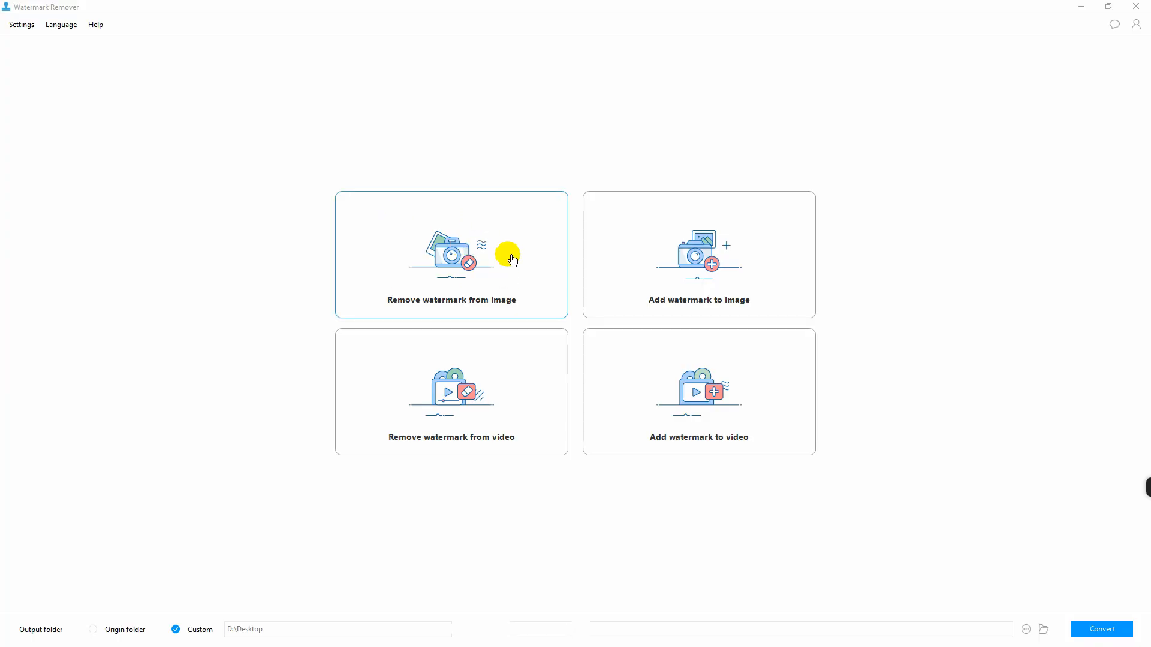
Step: Load Desktop photo 007.jpg into the image watermark removal workspace
click(451, 254)
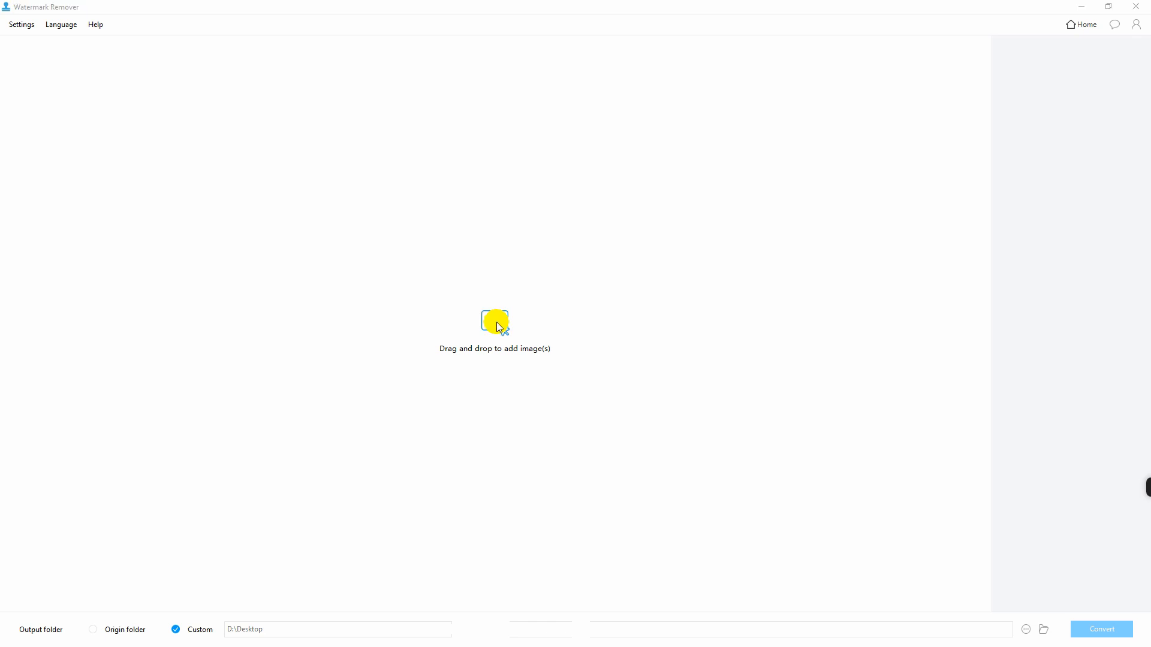
click(494, 322)
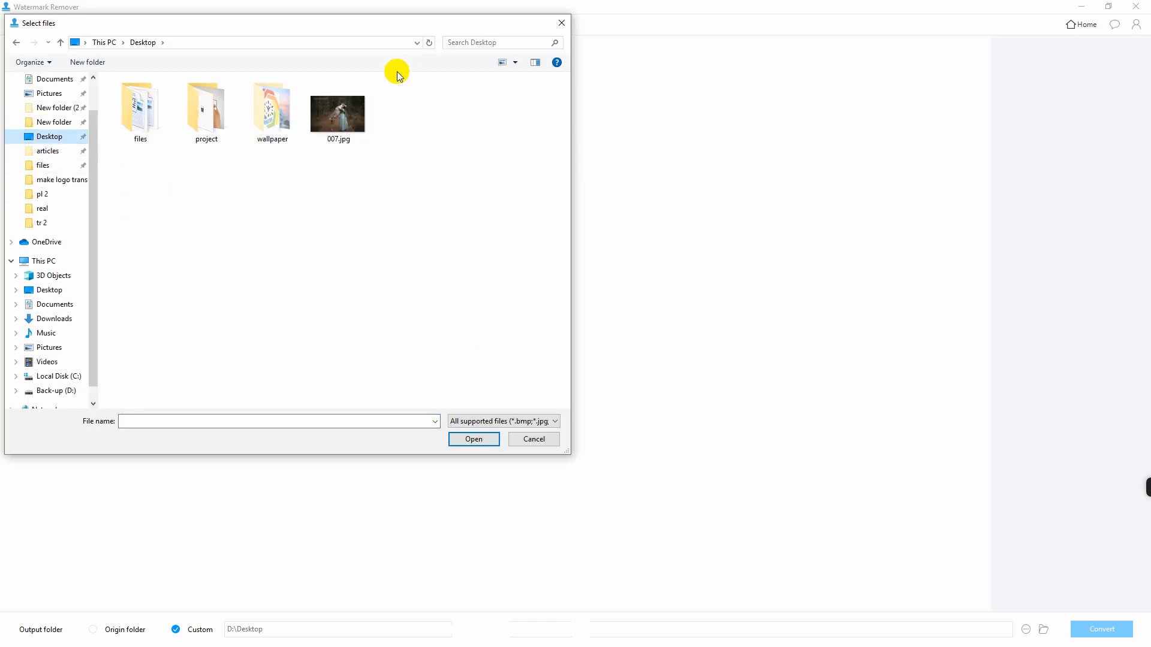
click(338, 110)
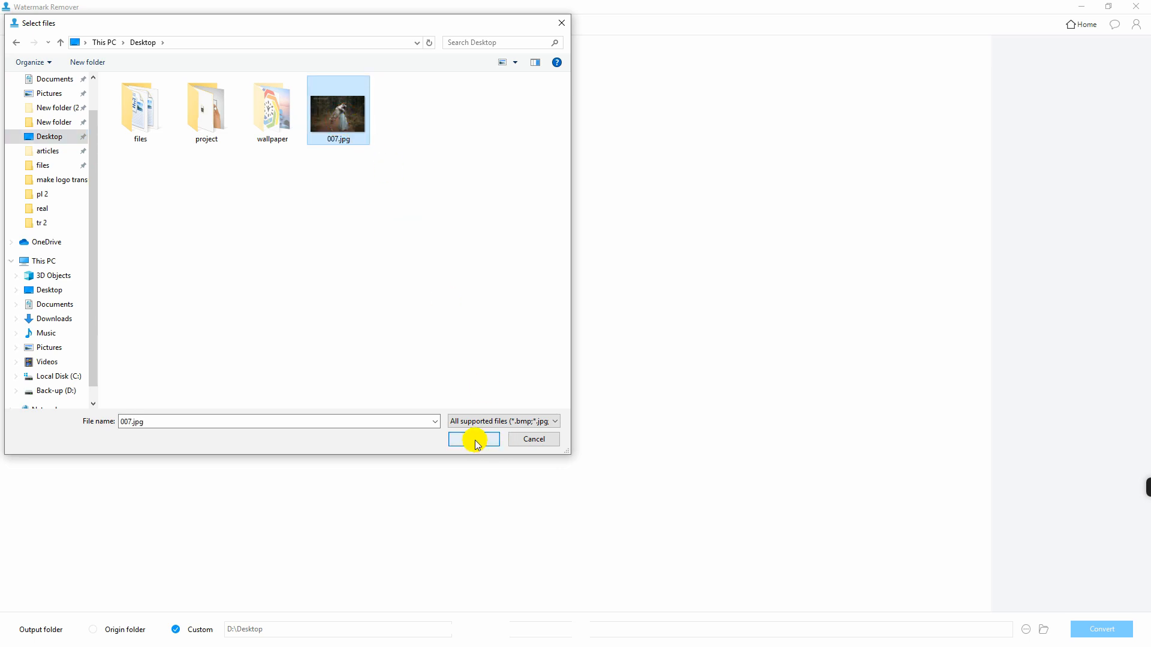
click(473, 439)
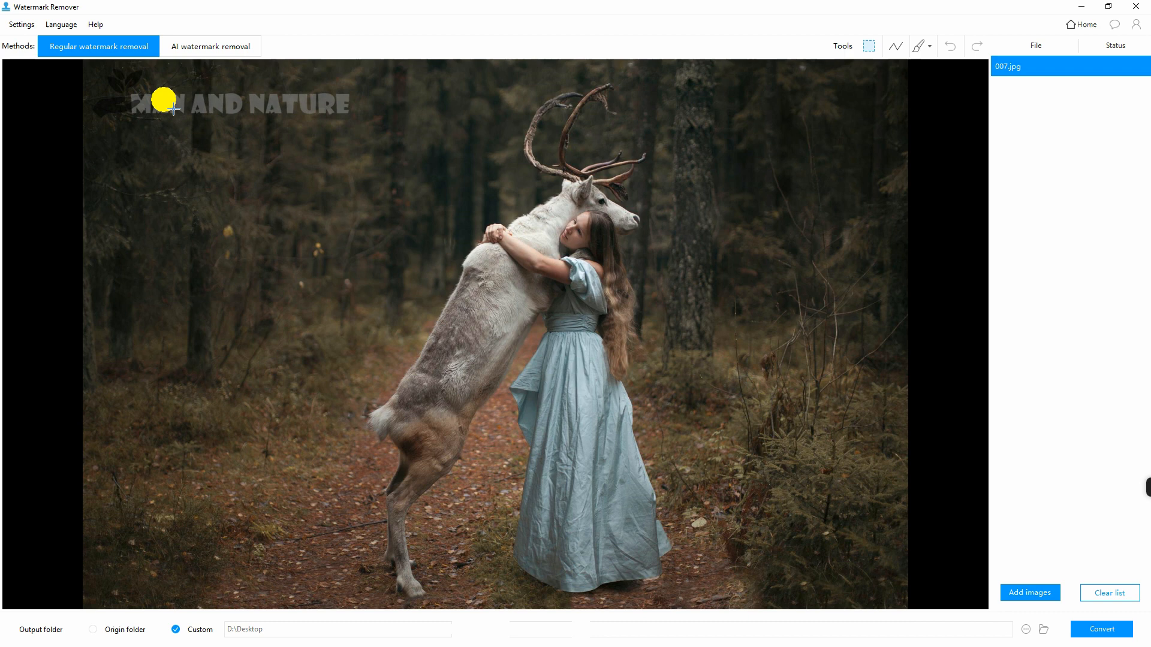
Step: Mark the MAN AND NATURE watermark, convert the photo and show the output folder with 007 (2).jpg
drag(146, 103, 356, 113)
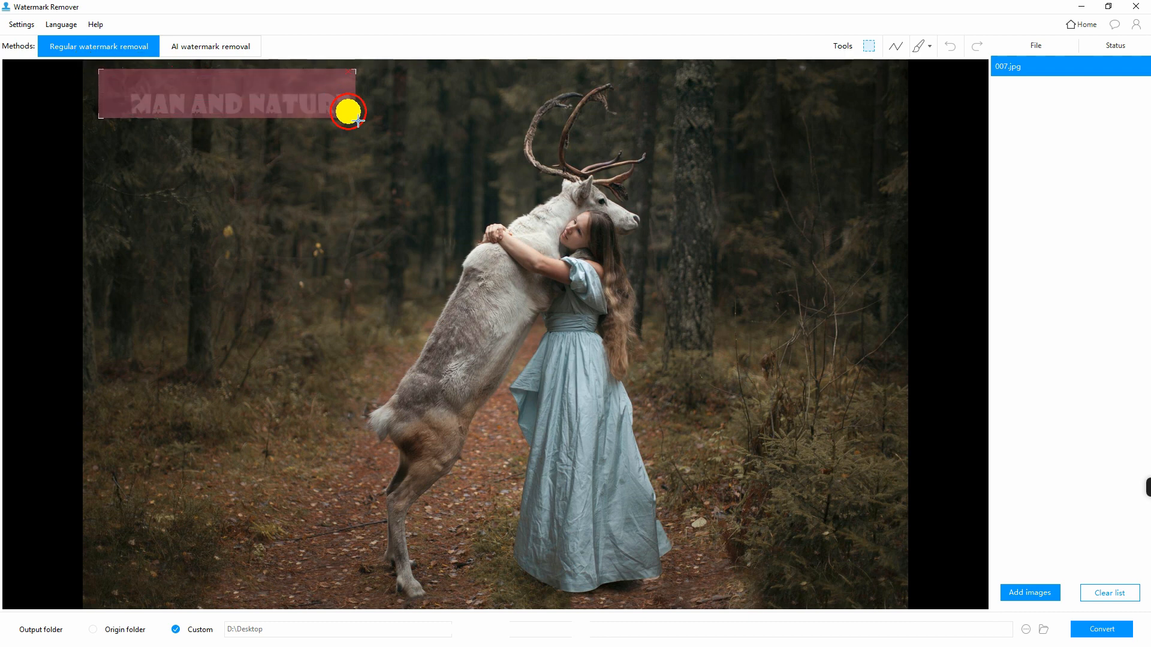
drag(349, 111, 96, 114)
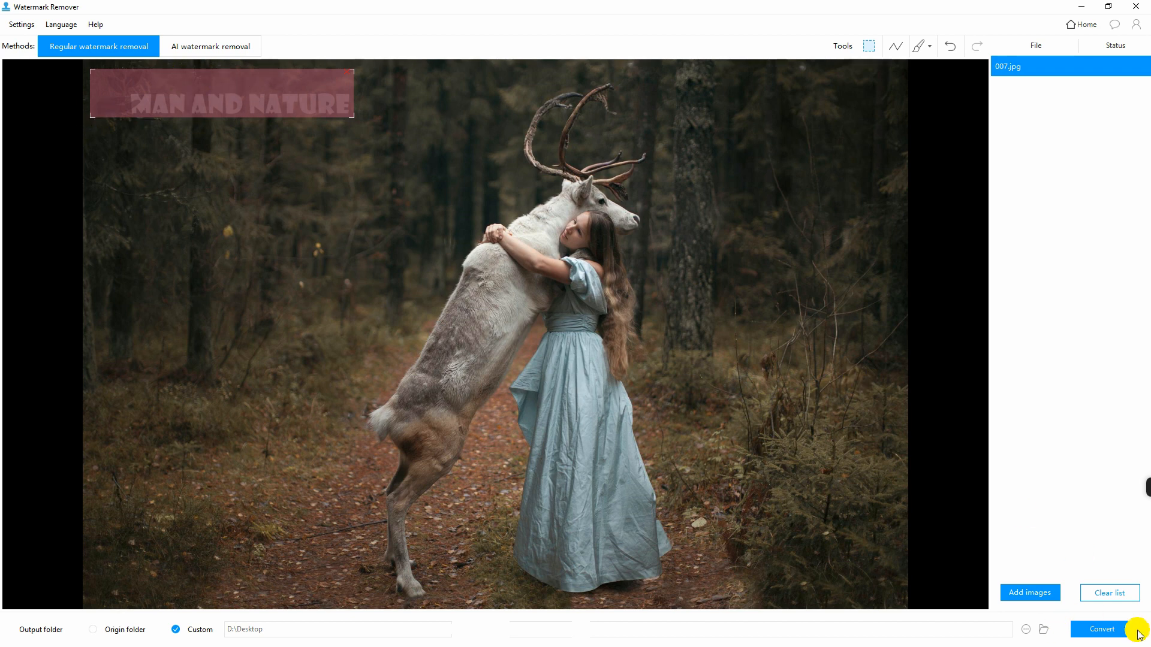
click(1101, 630)
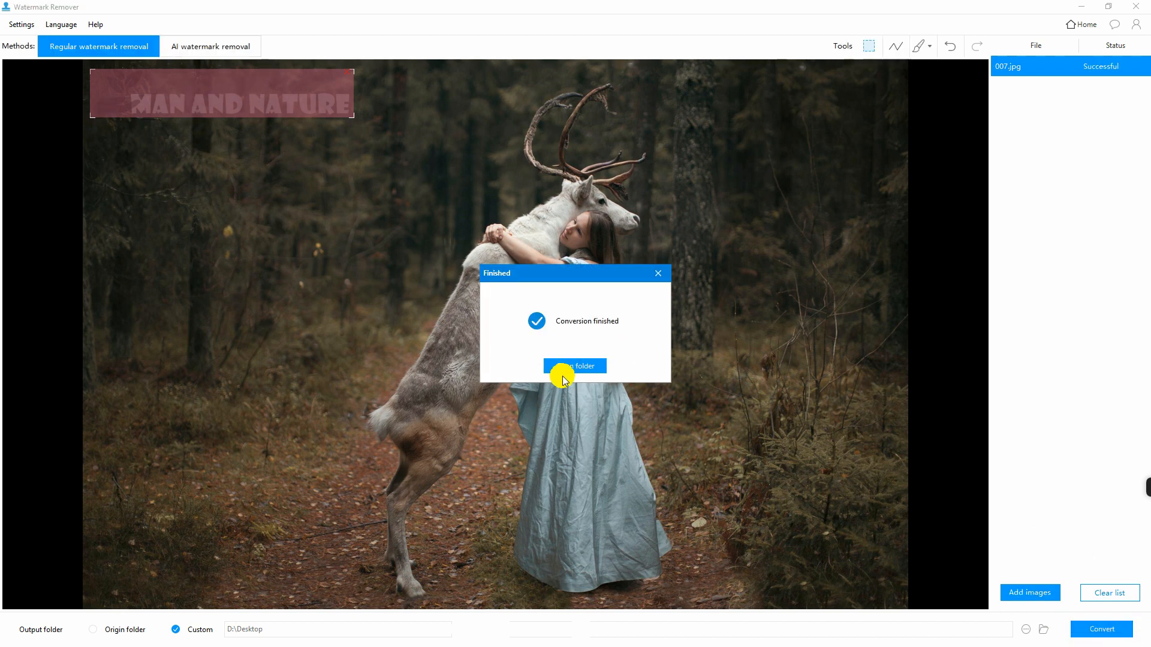
click(575, 367)
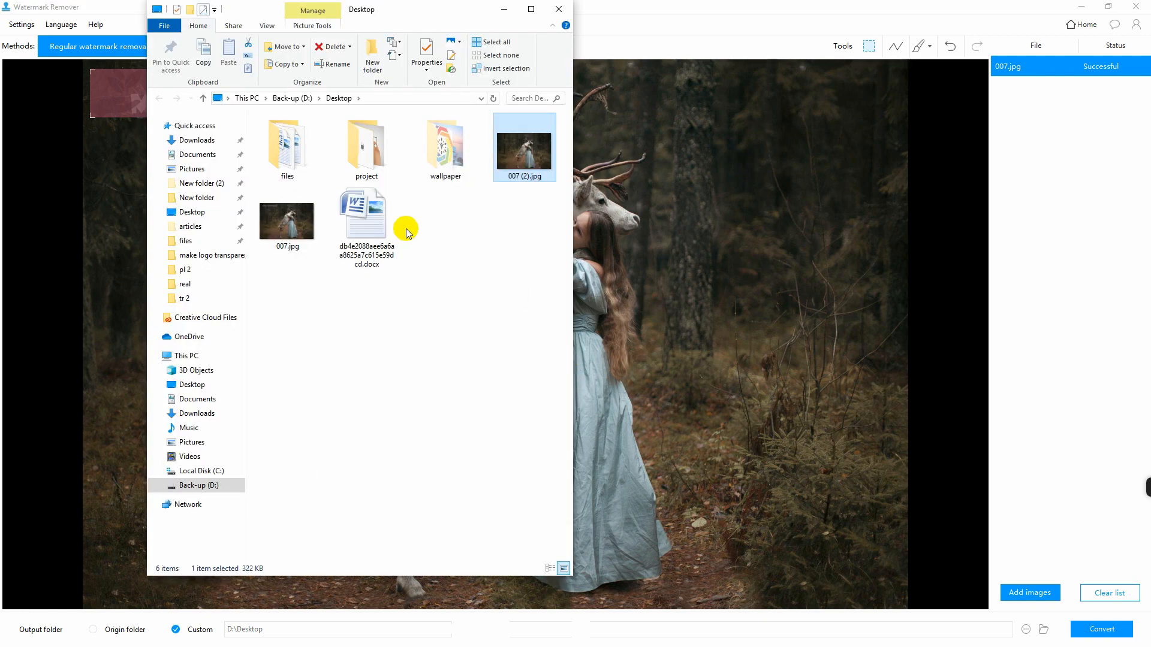
Step: View the converted copies 007 (2).jpg and 007(3).jpg from the Desktop folder
double_click(524, 154)
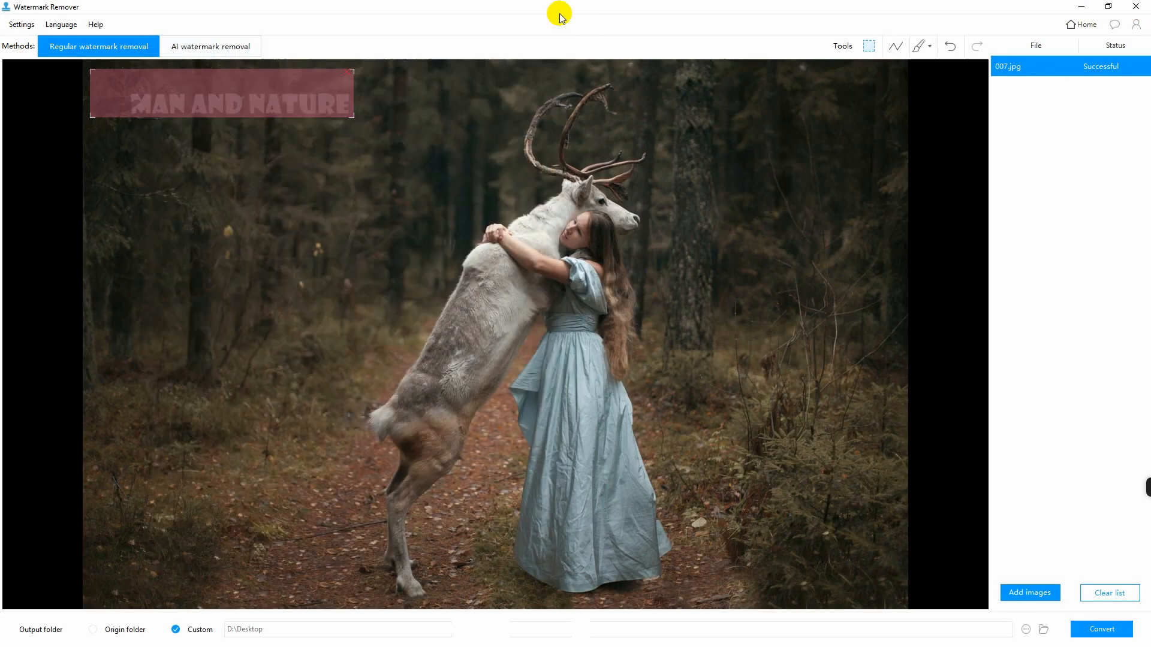
click(211, 46)
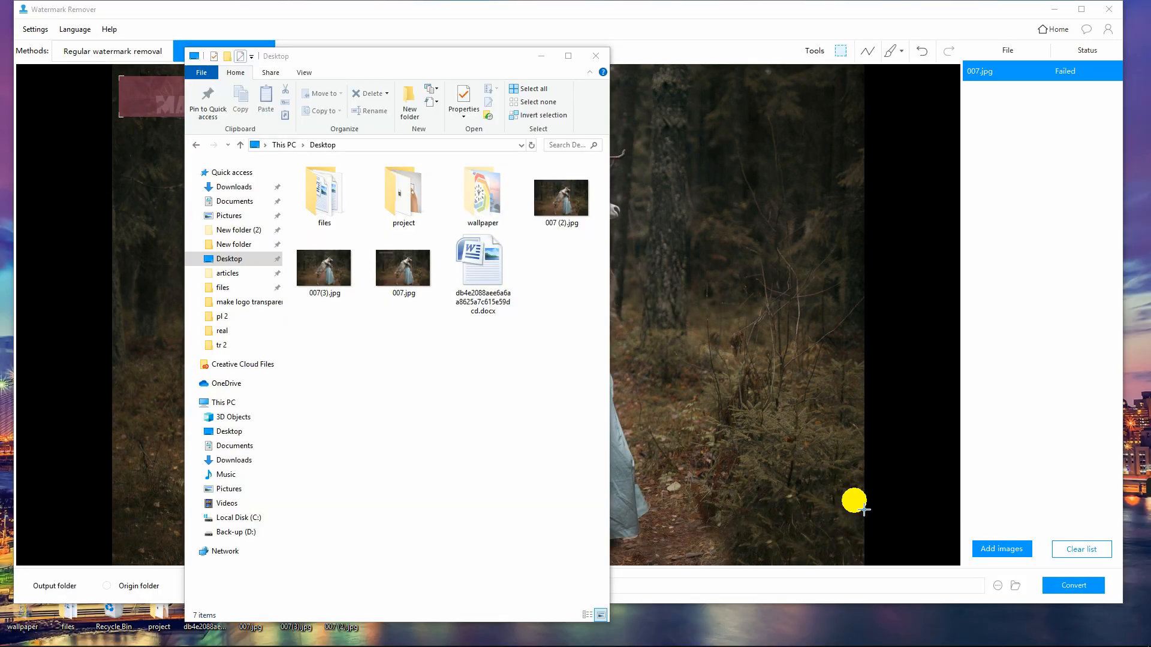
click(323, 267)
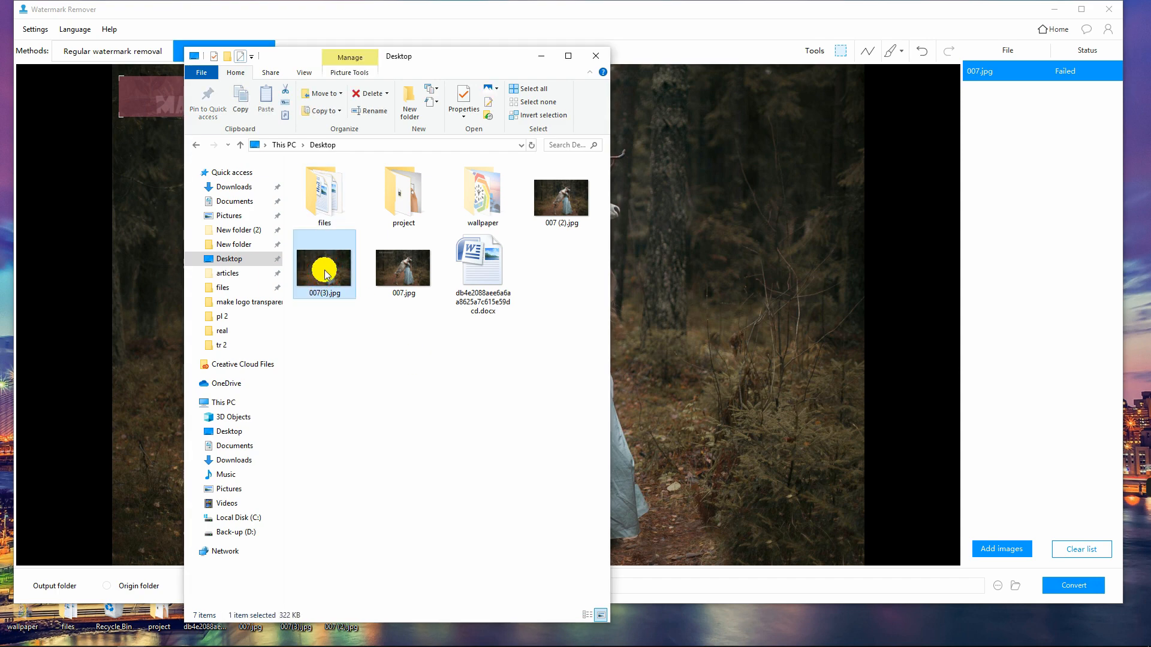
double_click(323, 266)
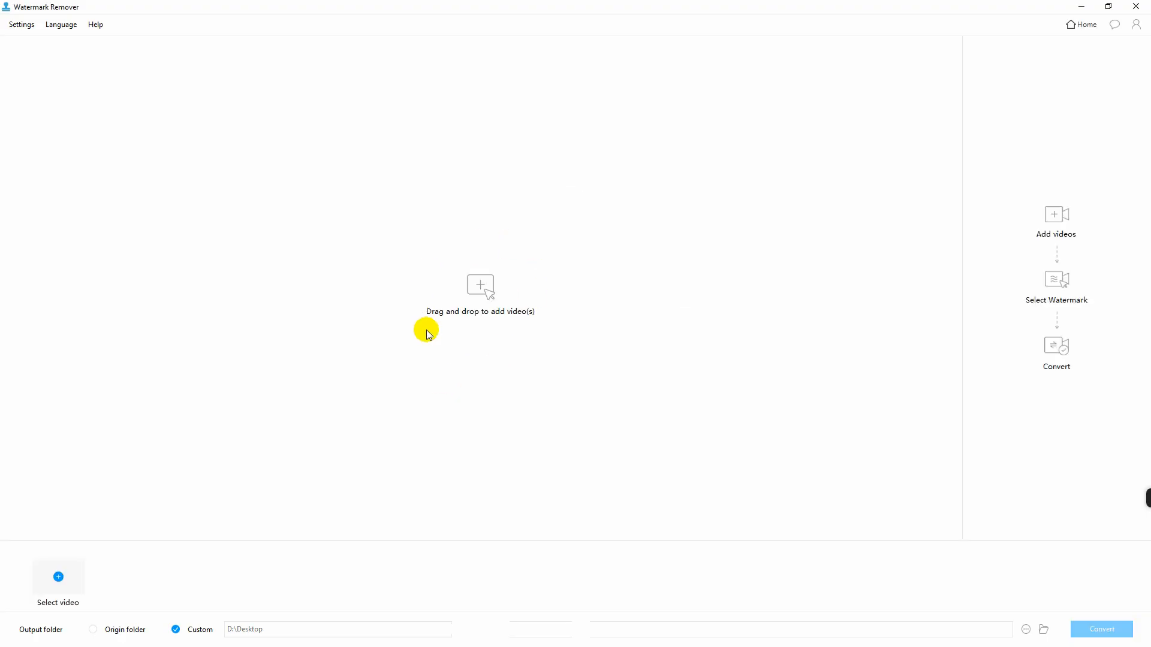
Step: Load the FLOWERS CAN DANCE time-lapse video for watermark removal
click(57, 580)
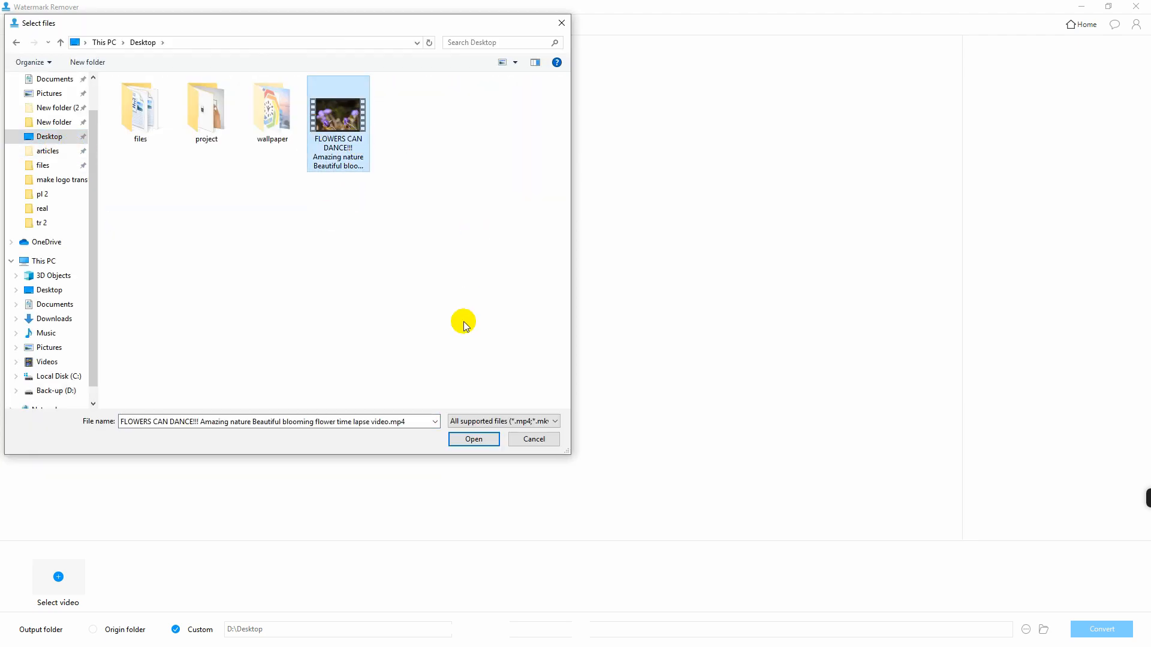
click(474, 438)
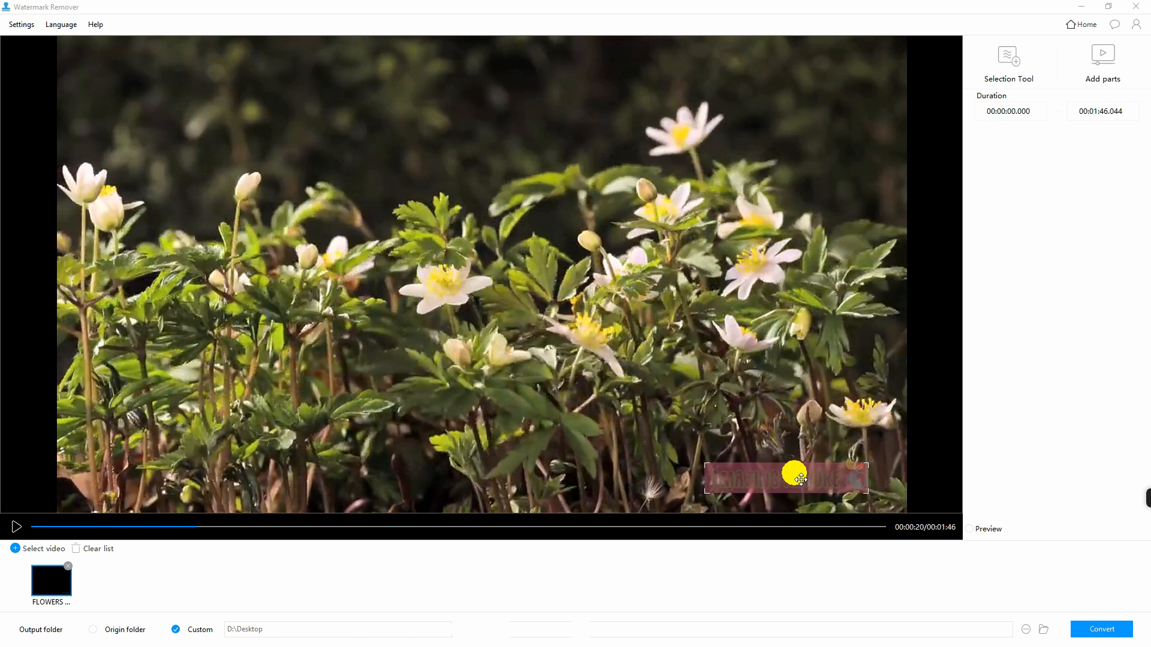
mouse_move(1116, 100)
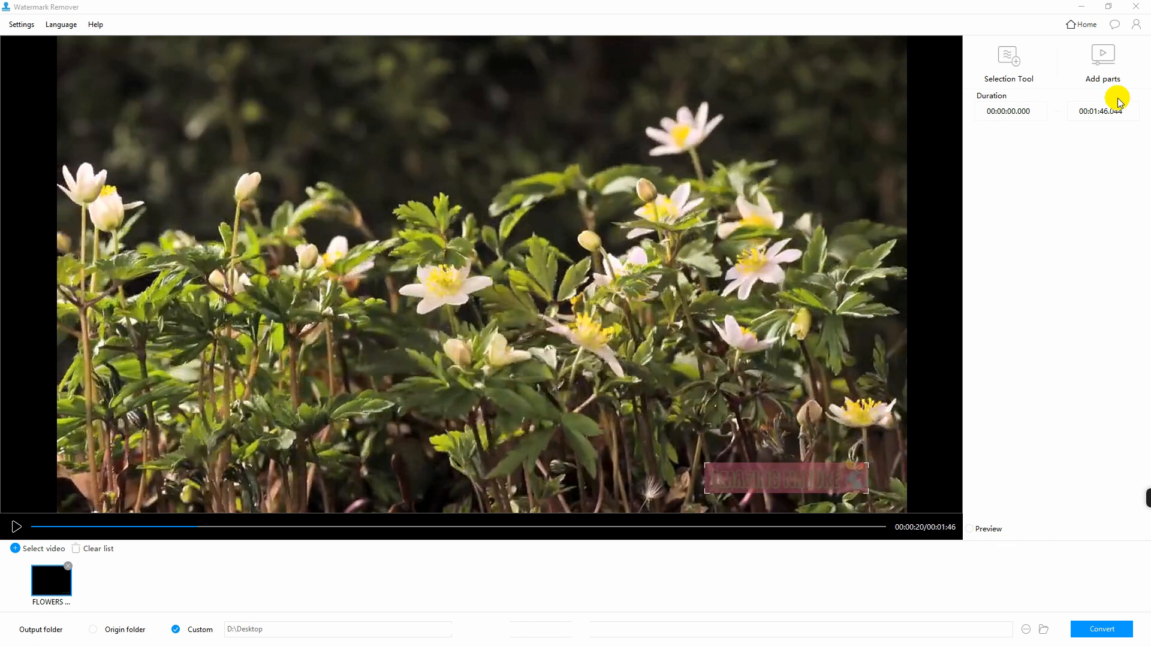
Step: Add a second part 00:00:00.000–00:00:26.511 over AMAZING NATURE and convert the flower video
click(1101, 62)
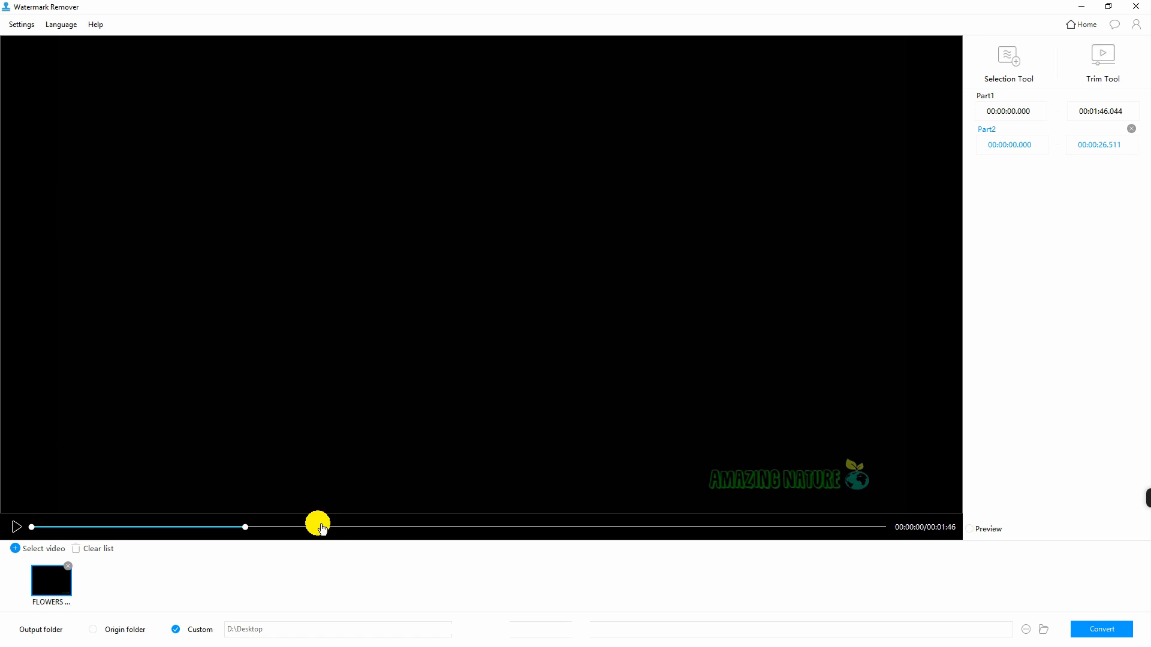
click(16, 527)
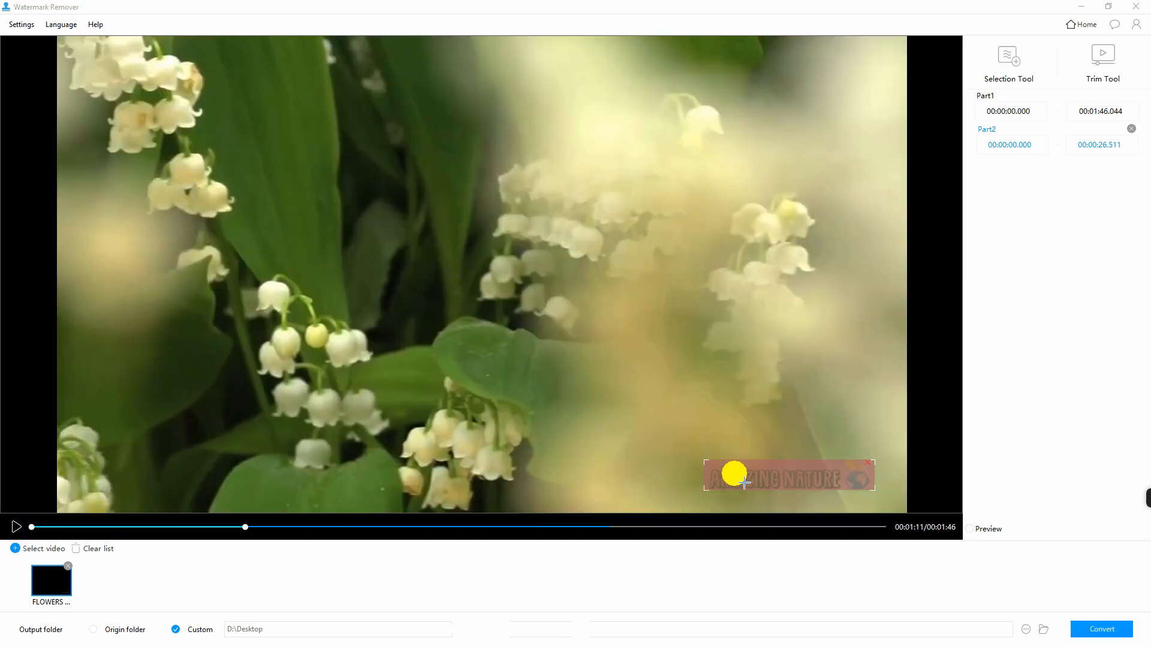
click(1100, 629)
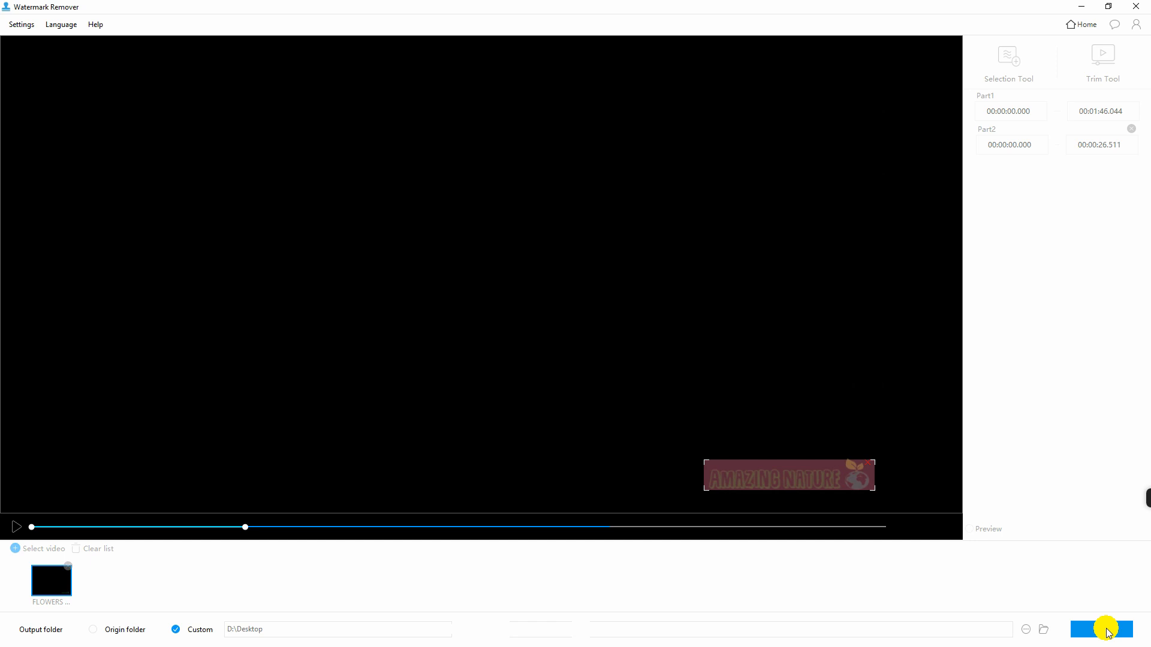
click(1101, 630)
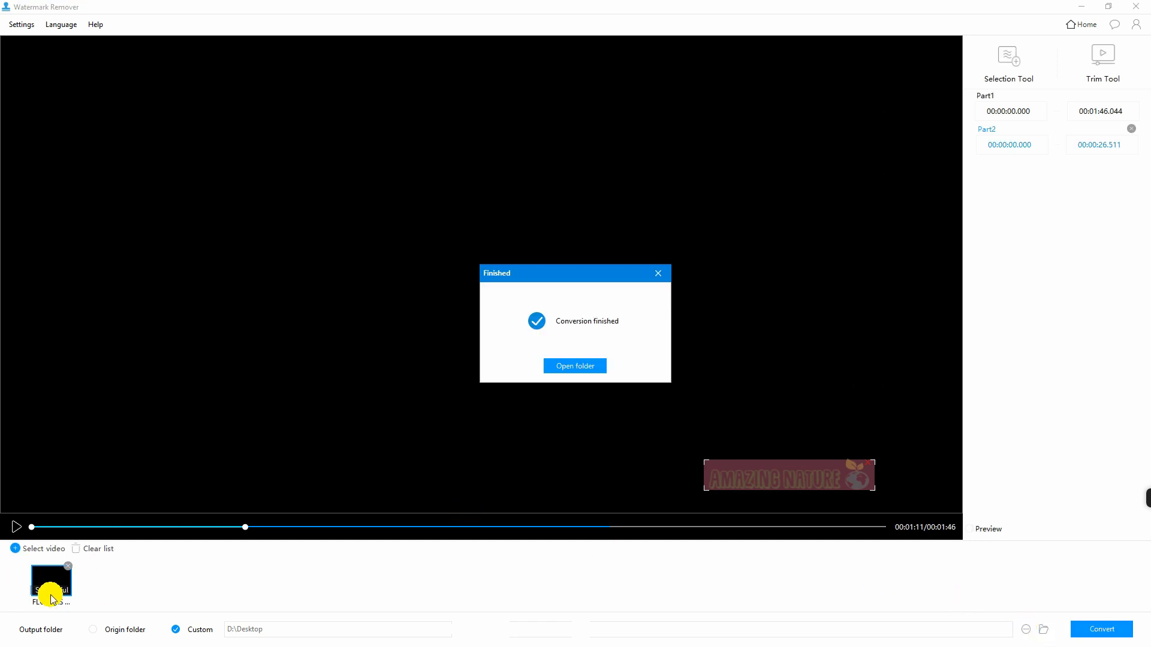
click(574, 366)
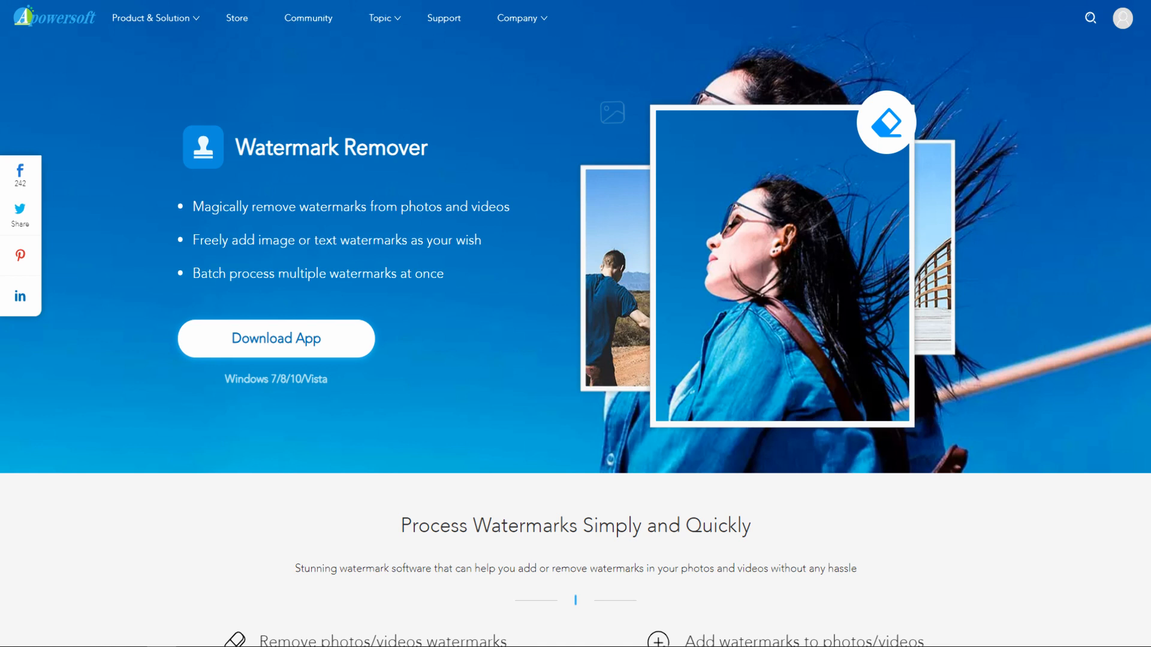
Step: Scroll down the product page before returning to the Watermark Remover start screen
scroll(down, 3)
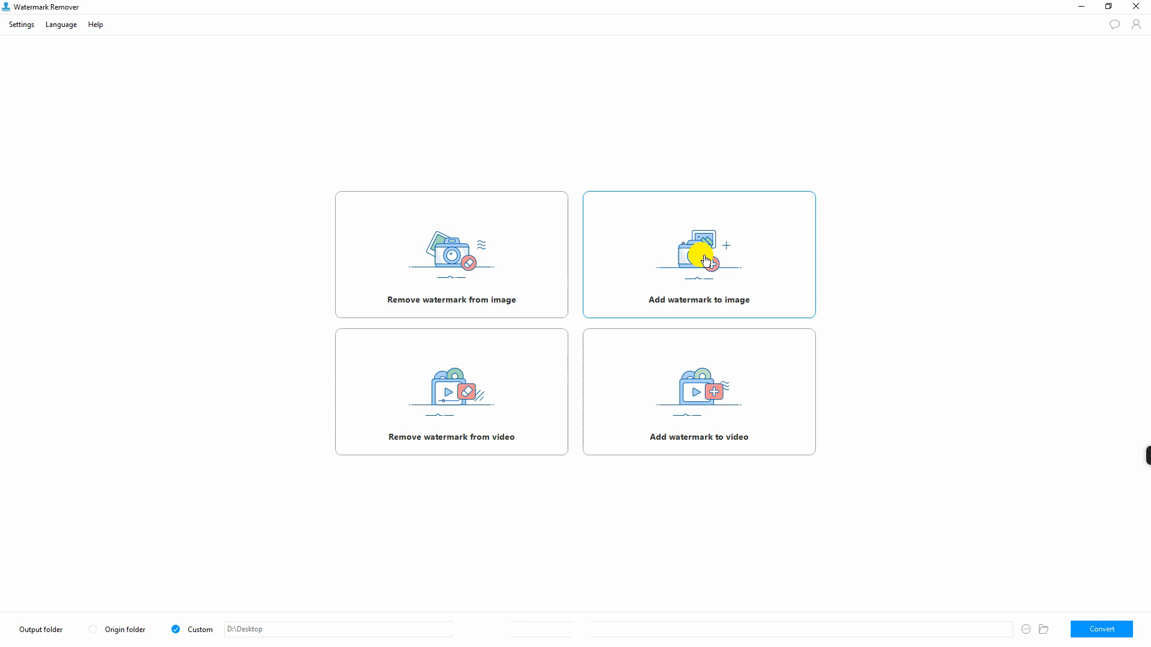
Step: Load the forest photo 007.jpg into the image watermark-adding workspace
click(698, 254)
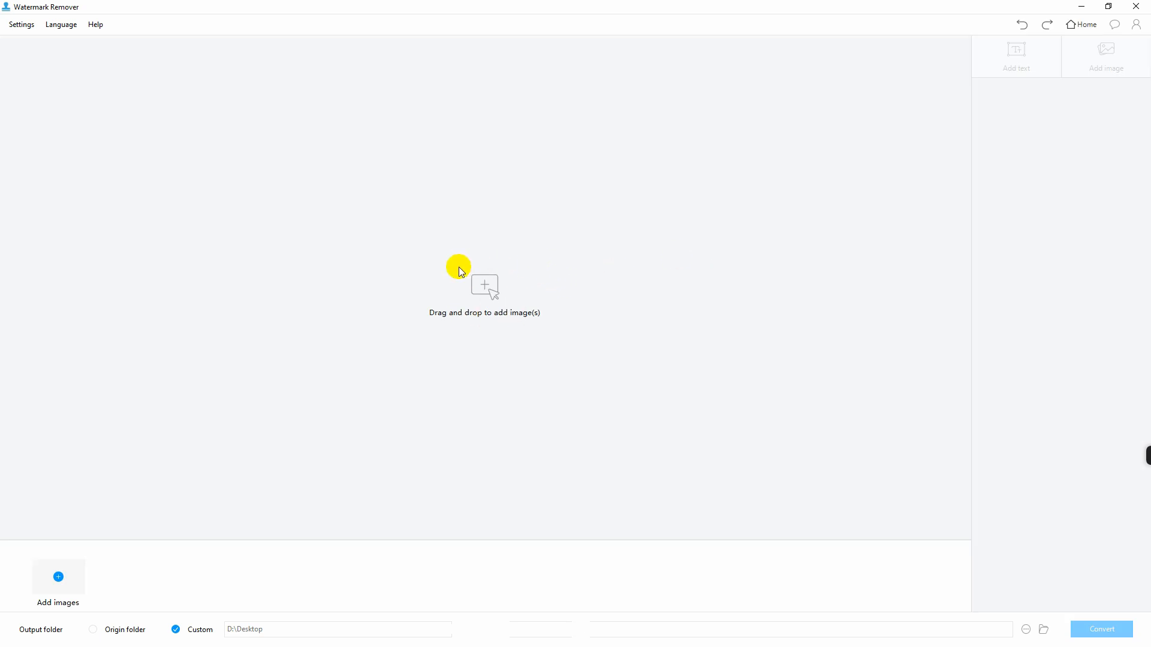
click(483, 287)
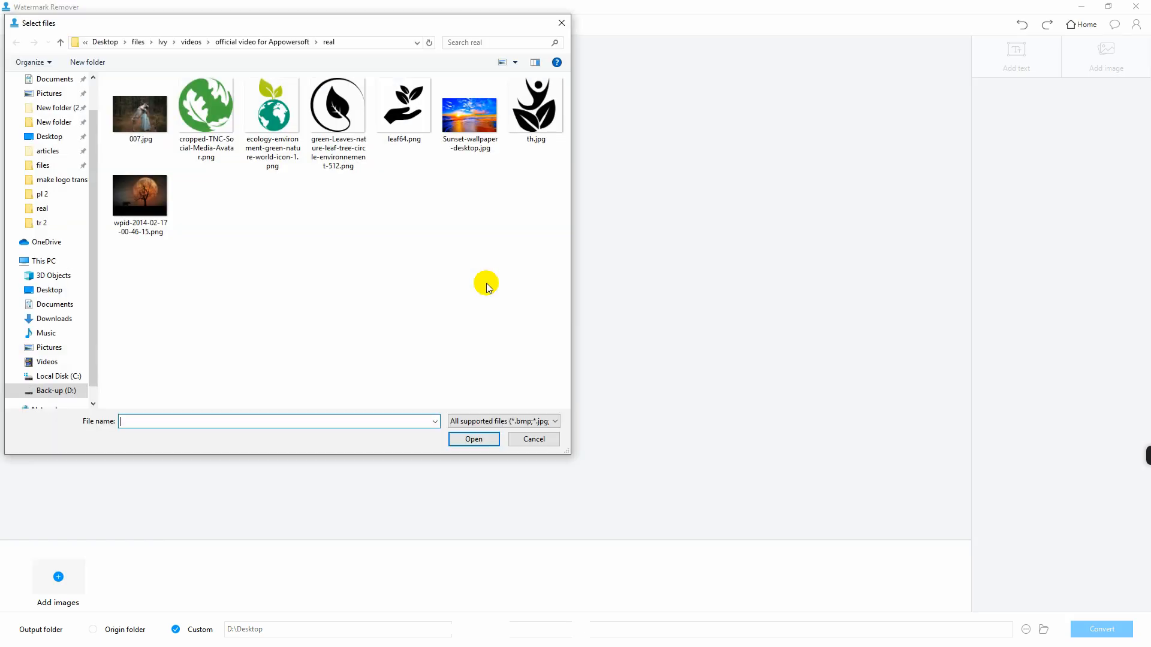
click(533, 439)
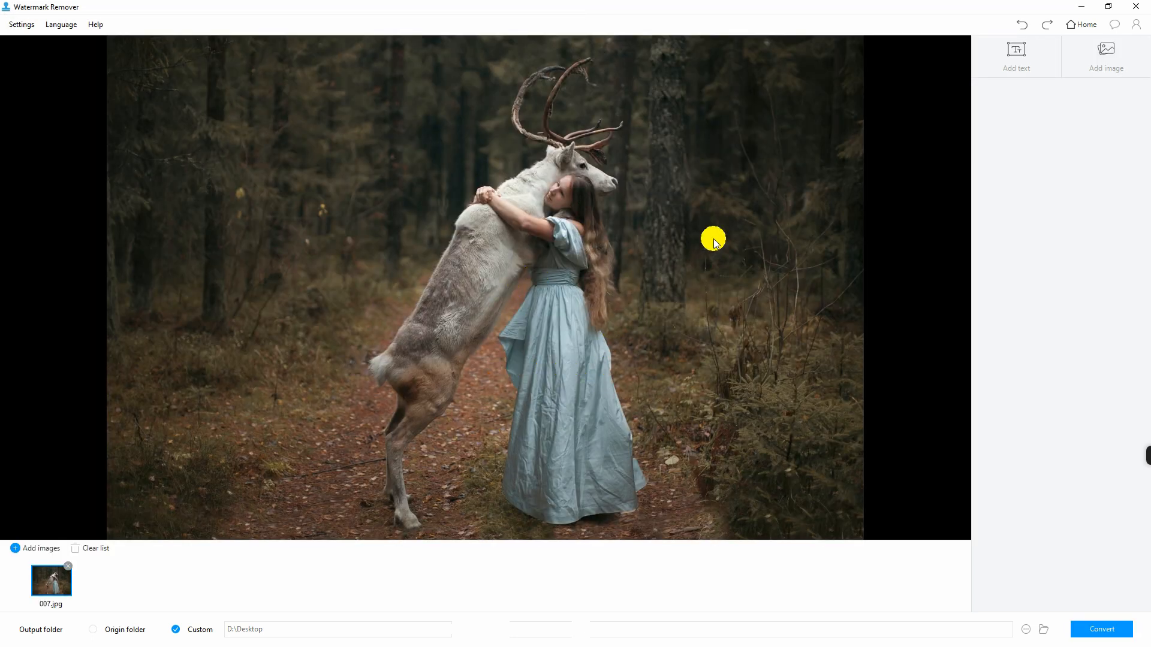
Step: Add a grey 'man and nature' text watermark in Showcard Gothic size 48 at 59% transparency
click(1015, 57)
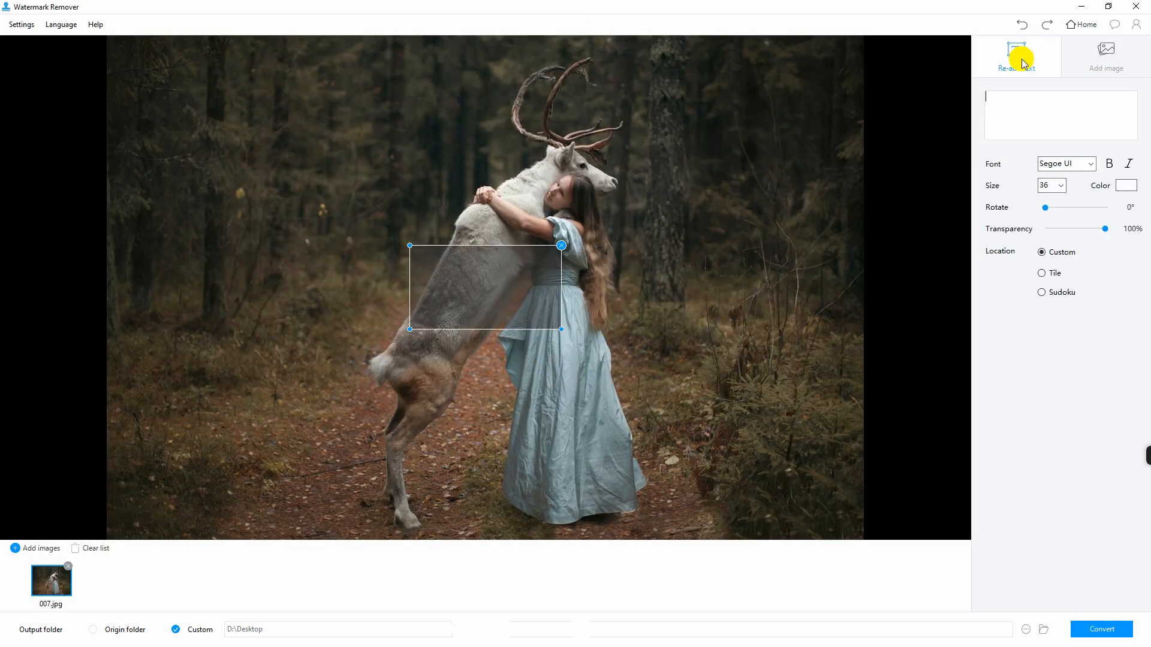
text(man and)
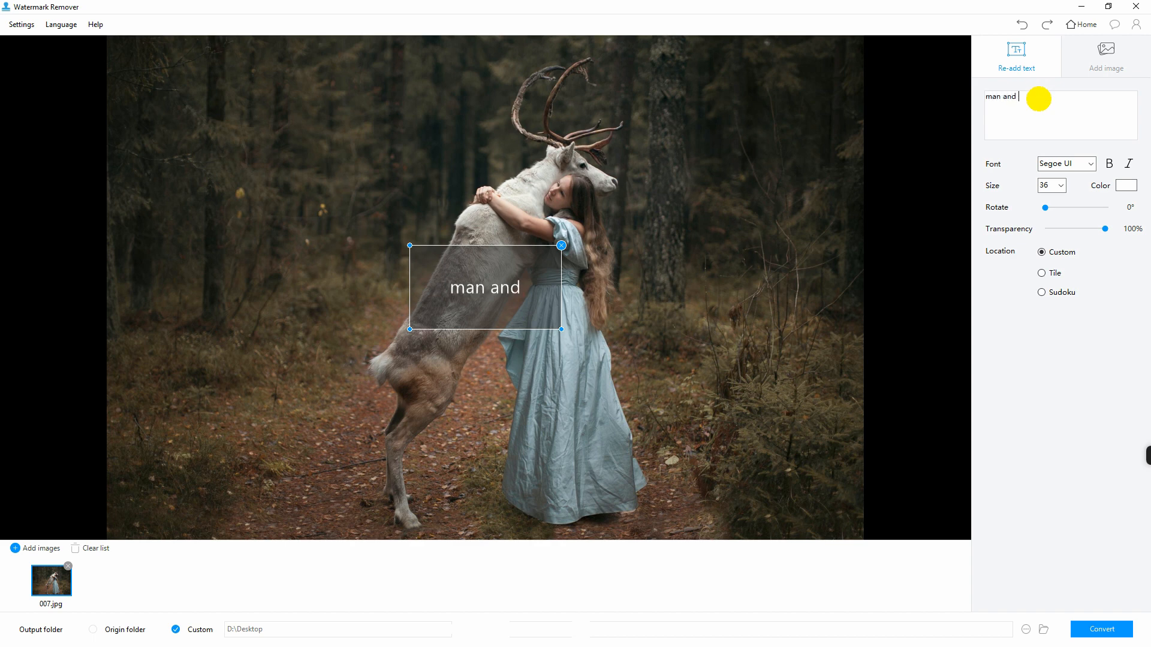
text(nature)
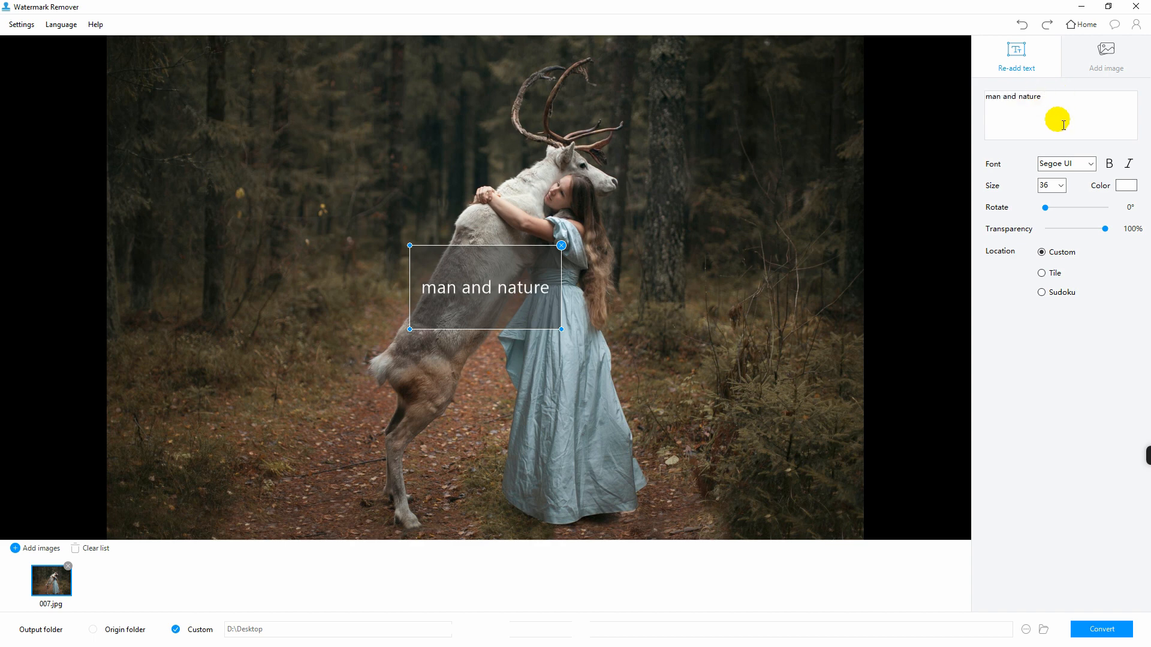
click(1066, 163)
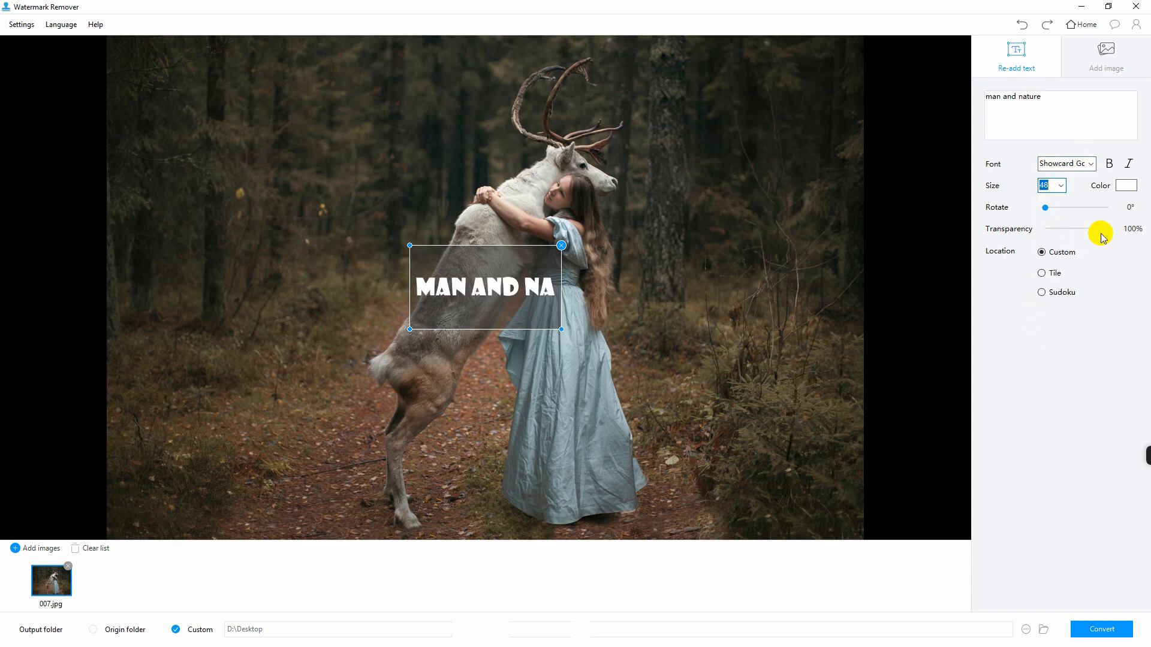
click(1125, 184)
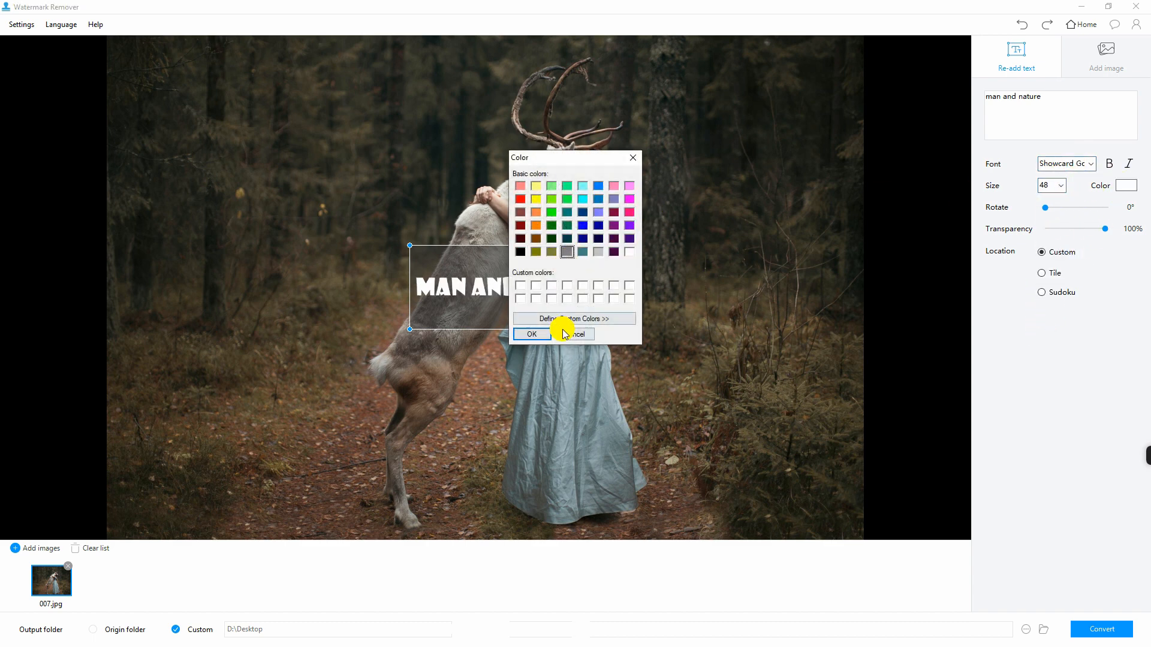
click(531, 334)
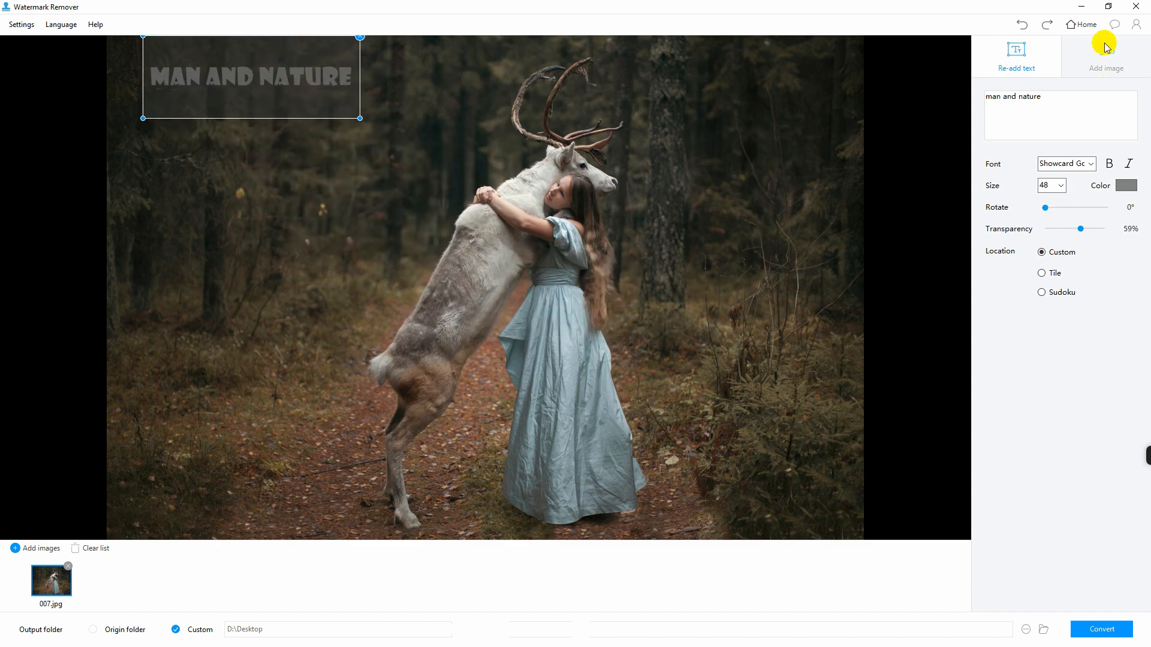
Step: Add the leaf logo at the photo's top-left at 55% transparency and convert the photo
click(1106, 53)
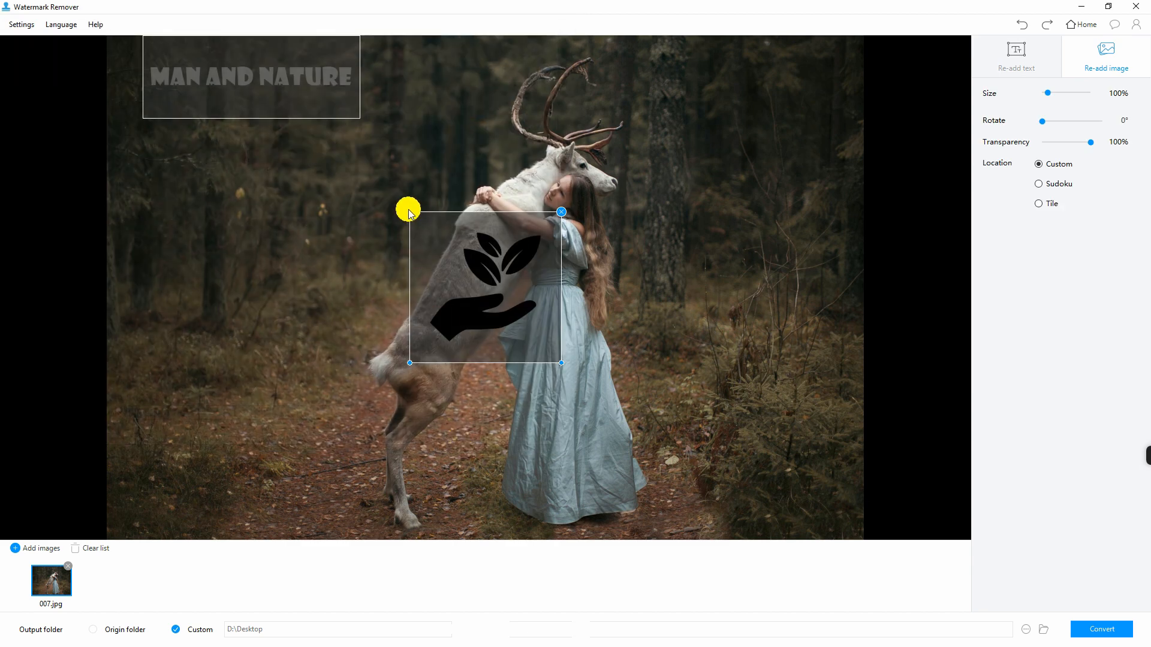
drag(409, 207, 137, 79)
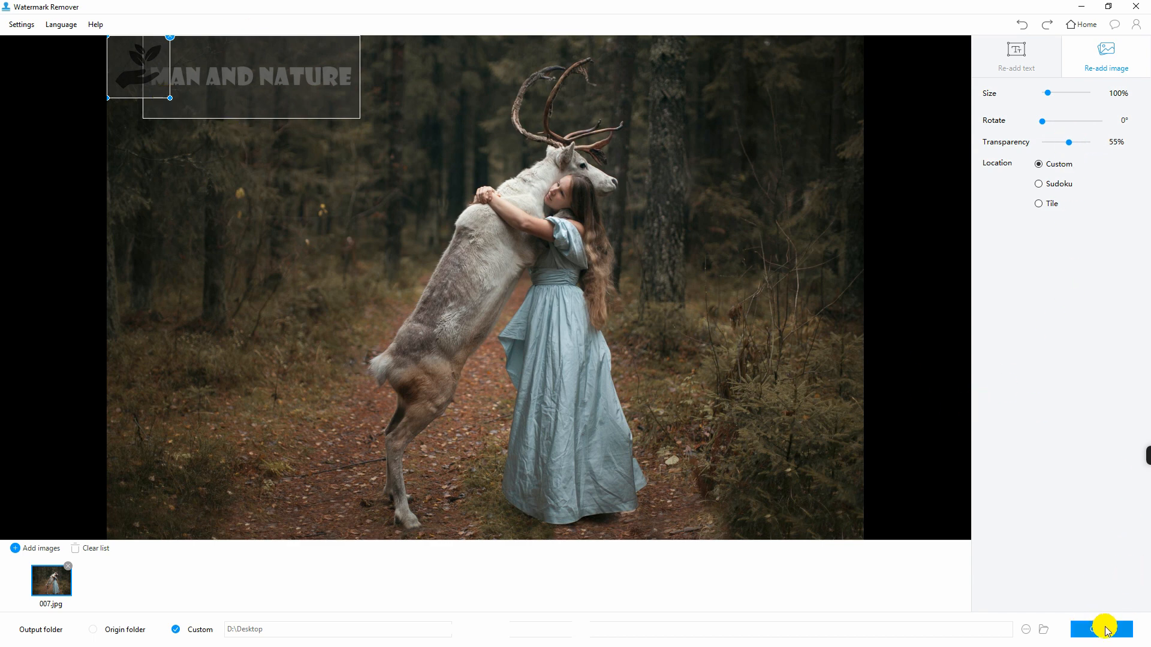
click(1100, 630)
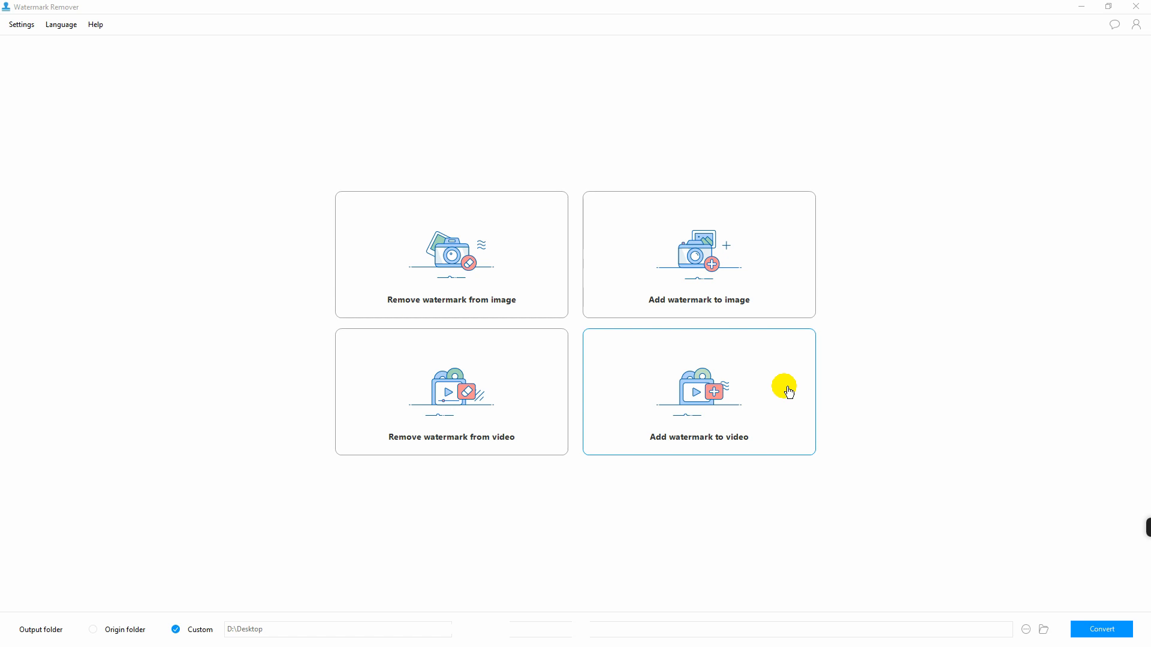
mouse_move(761, 425)
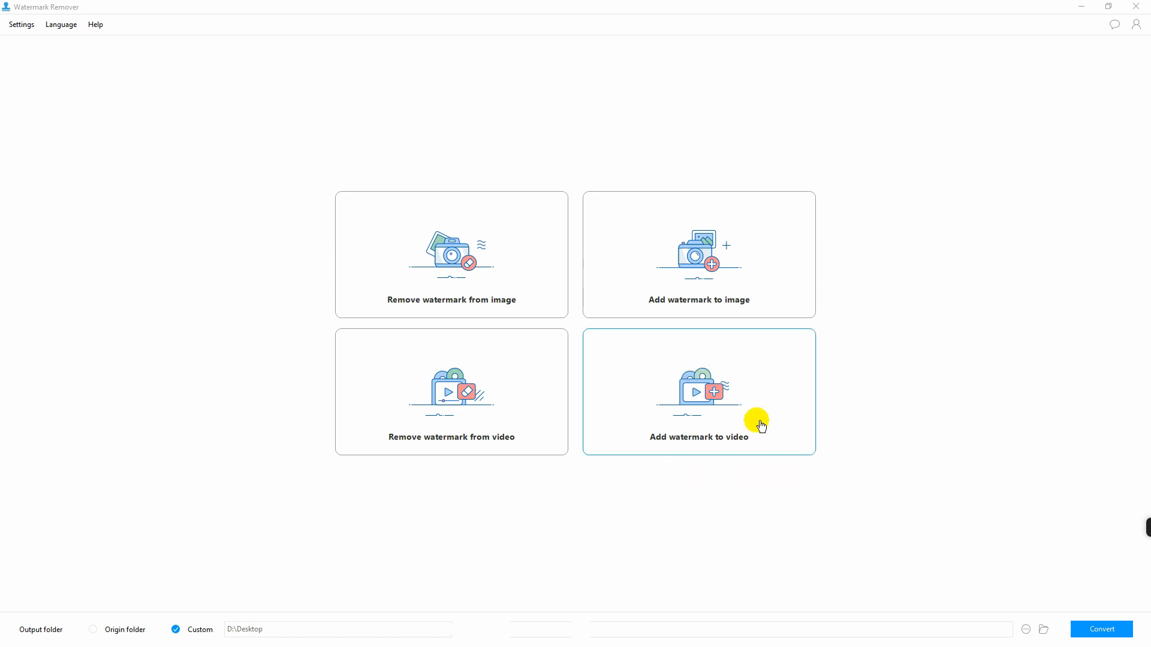
Step: Load the FLOWERS CAN DANCE video from the 'real' folder for adding watermarks
click(698, 392)
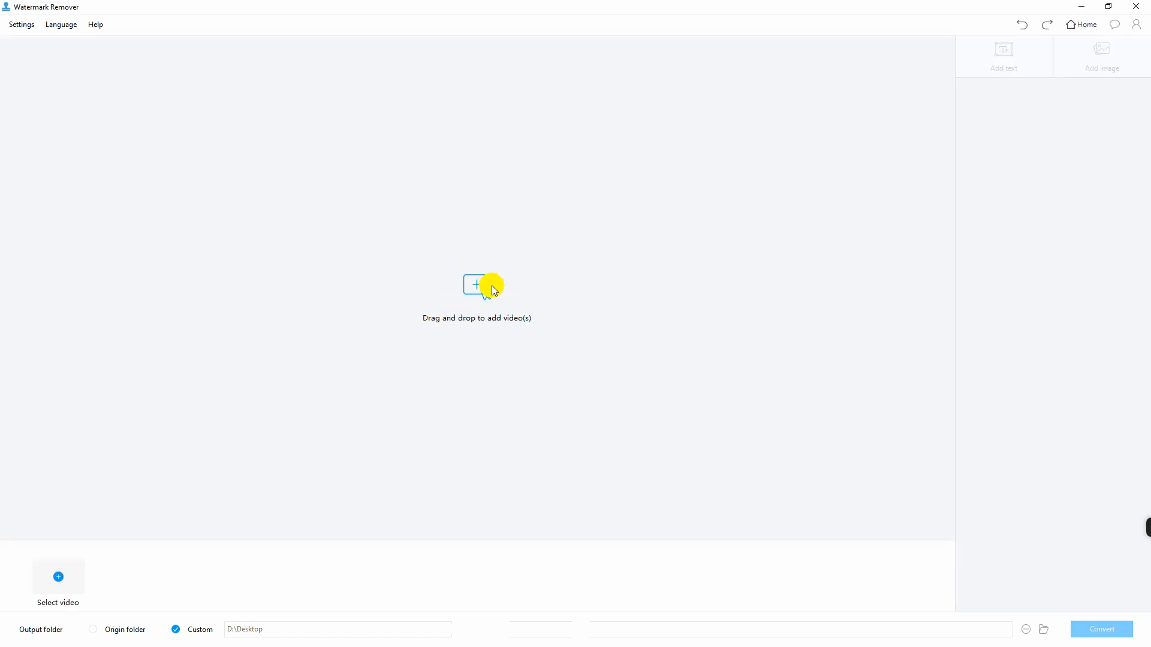
click(476, 285)
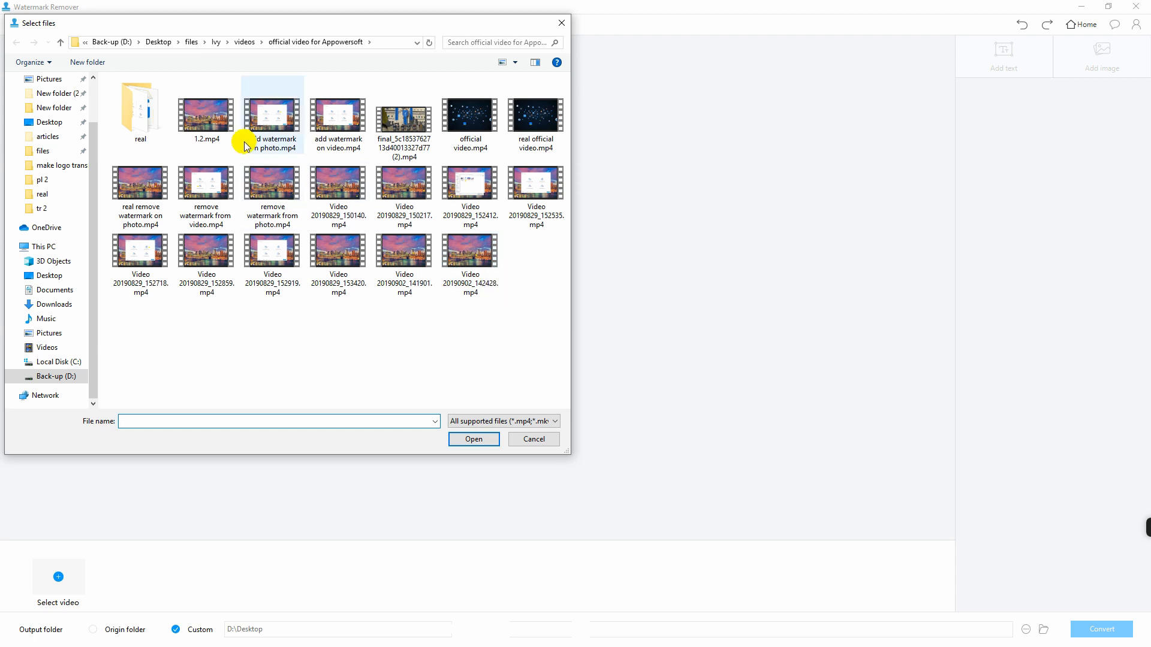
double_click(139, 114)
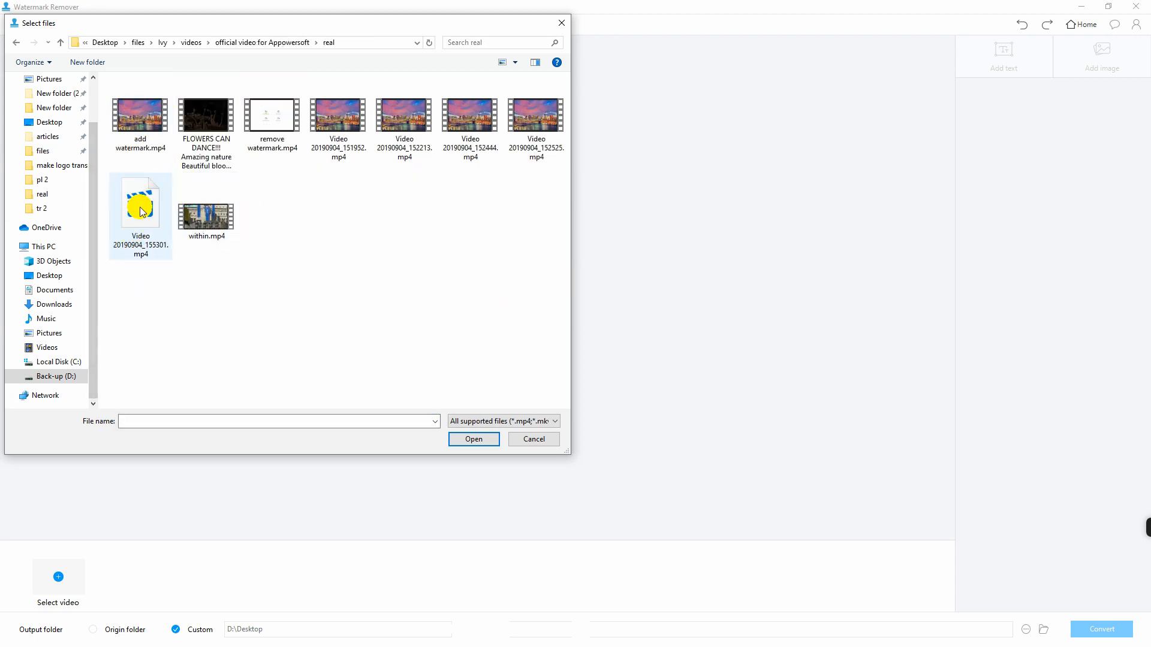
click(205, 116)
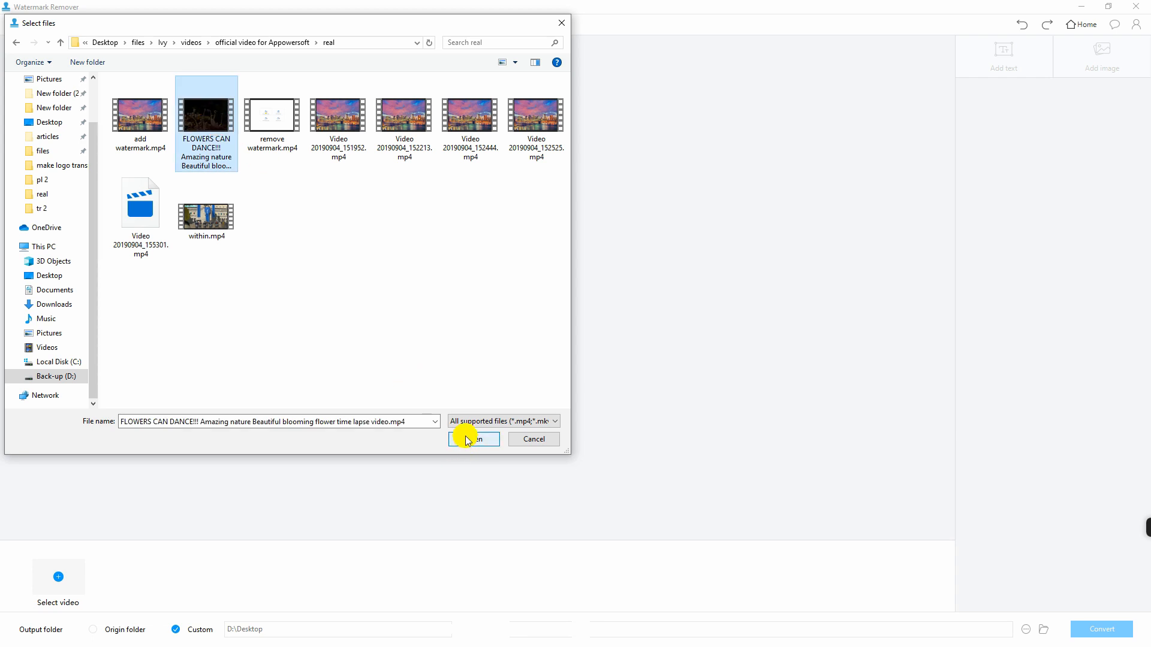
click(474, 439)
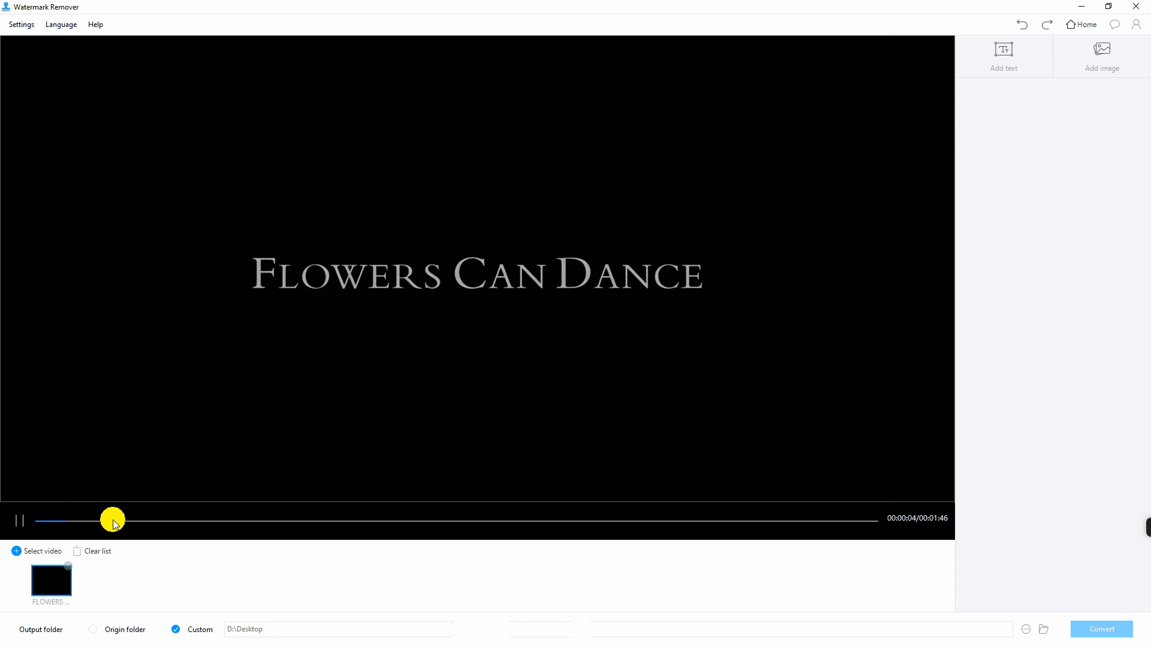
Step: Pause on a flower shot and add an 'Amazing Nature' text watermark to the video
click(18, 521)
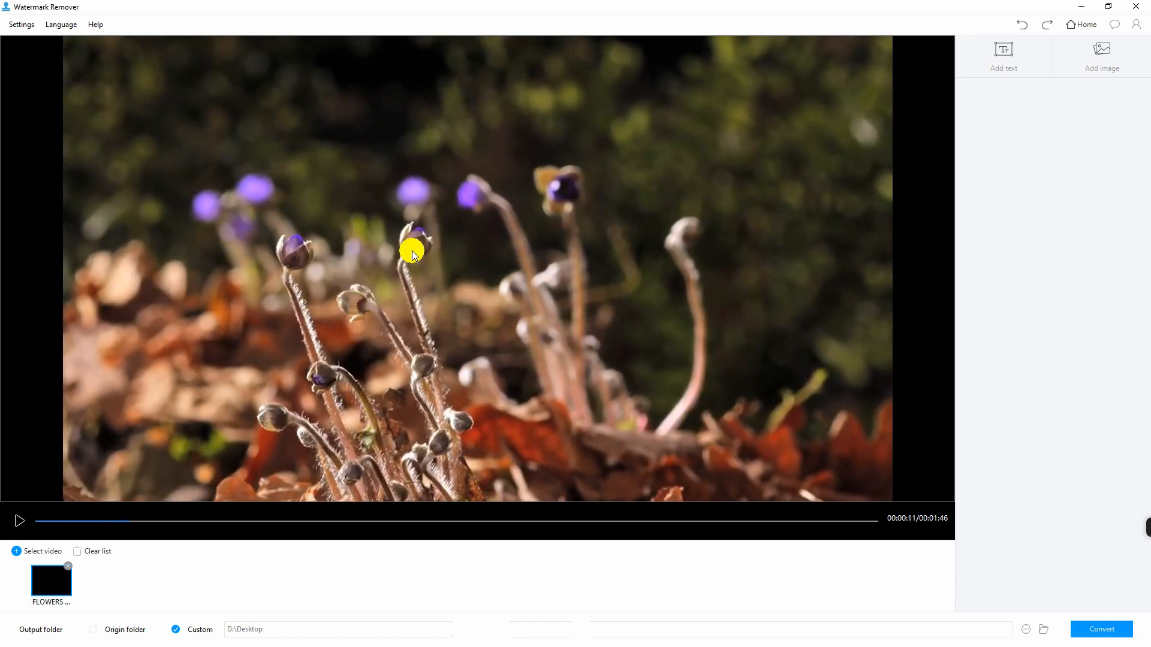
click(1004, 55)
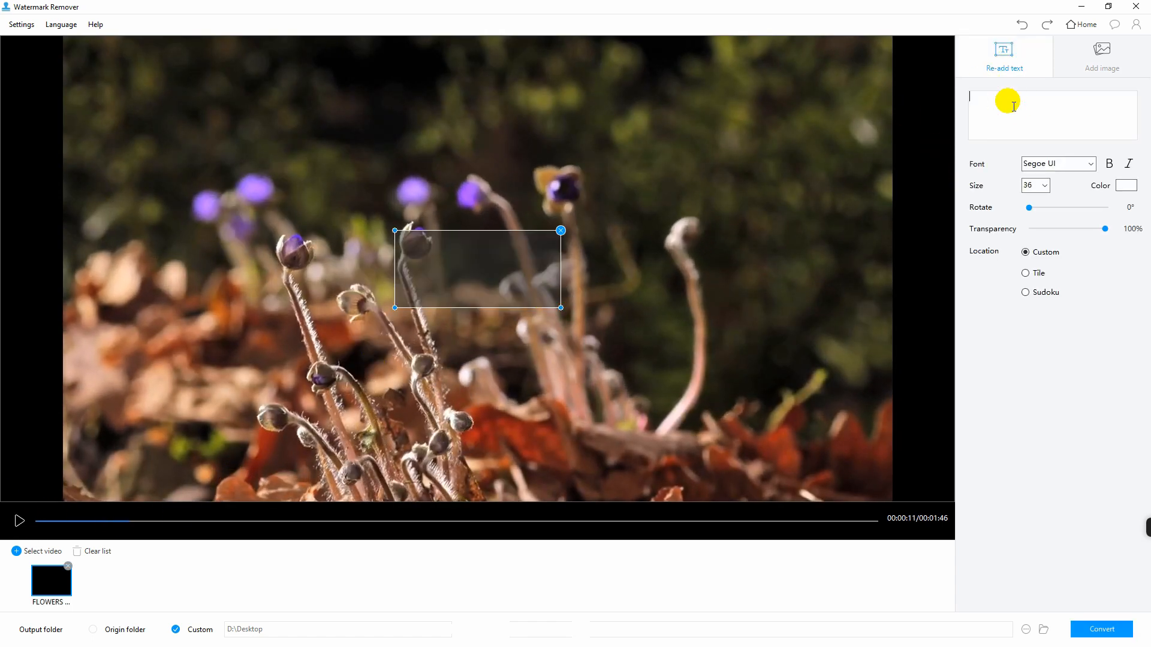
text(Amazing Nature)
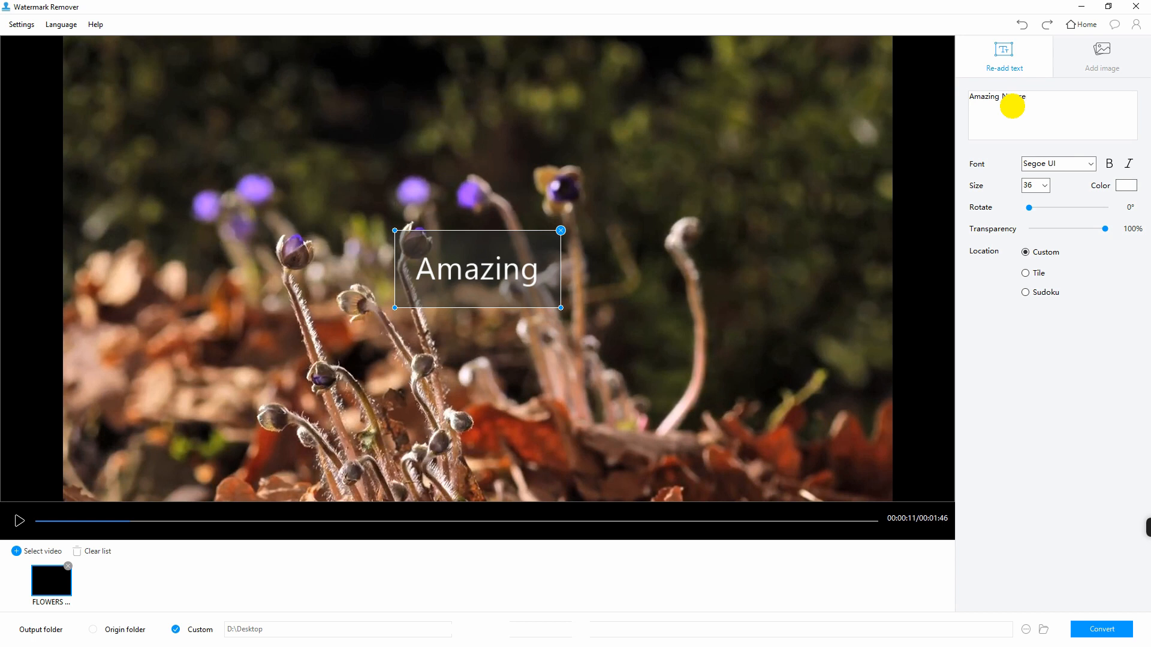
text(Nature)
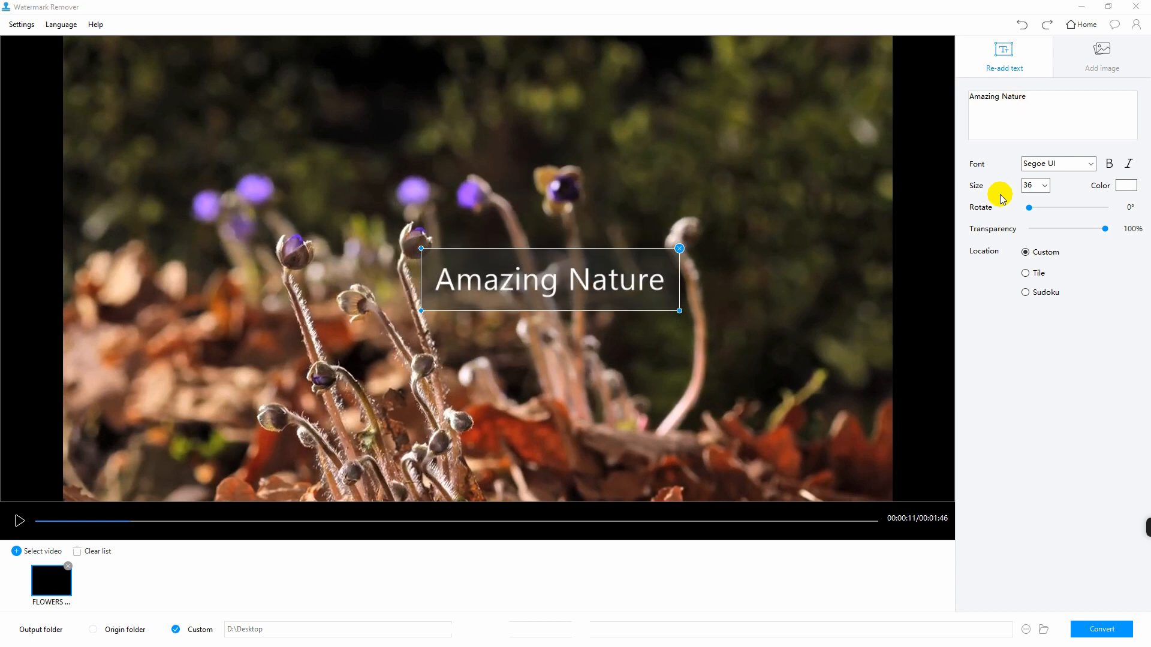
Step: Style the text in the Sugarpunch cartoon font at size 20
click(1090, 163)
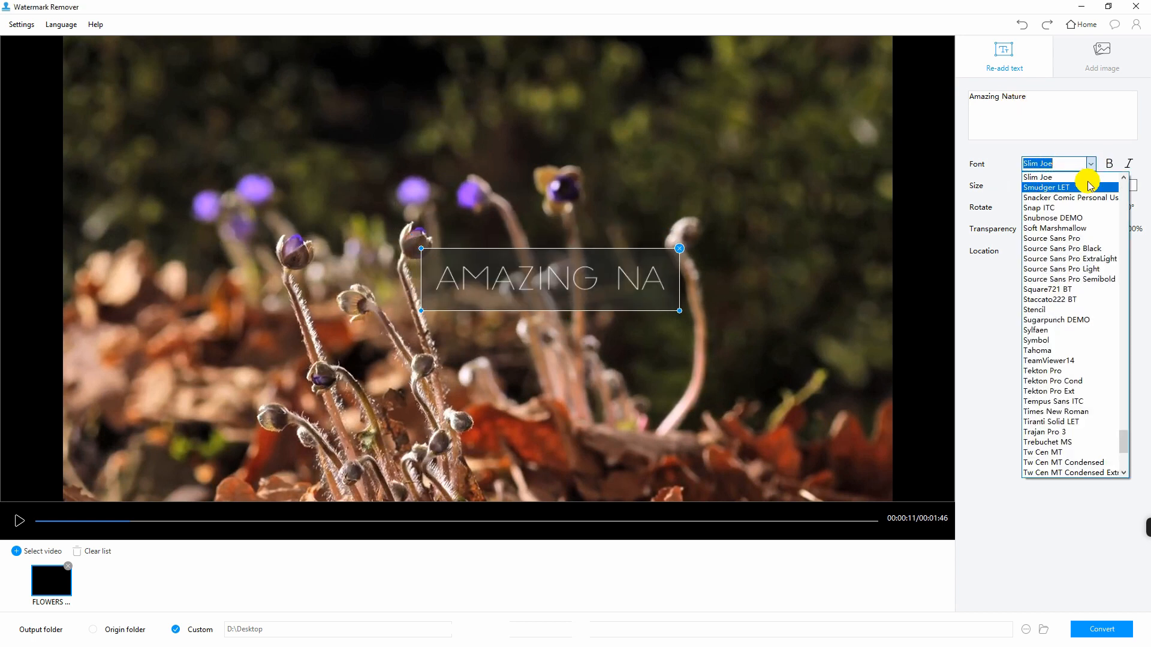
click(1055, 319)
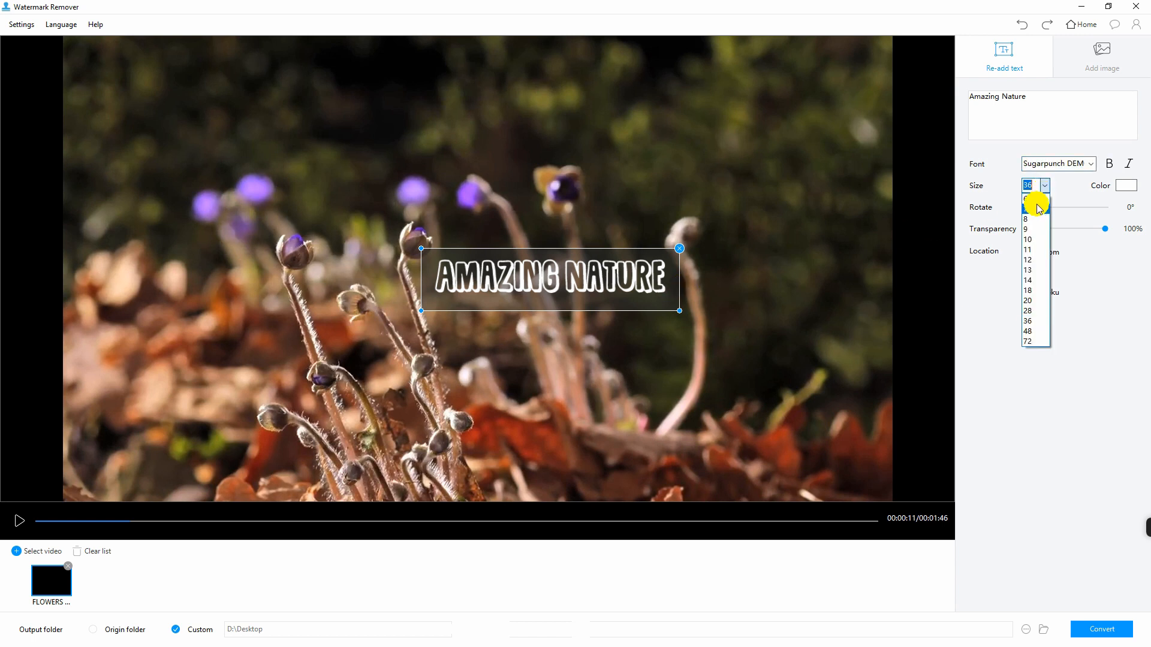
click(1027, 301)
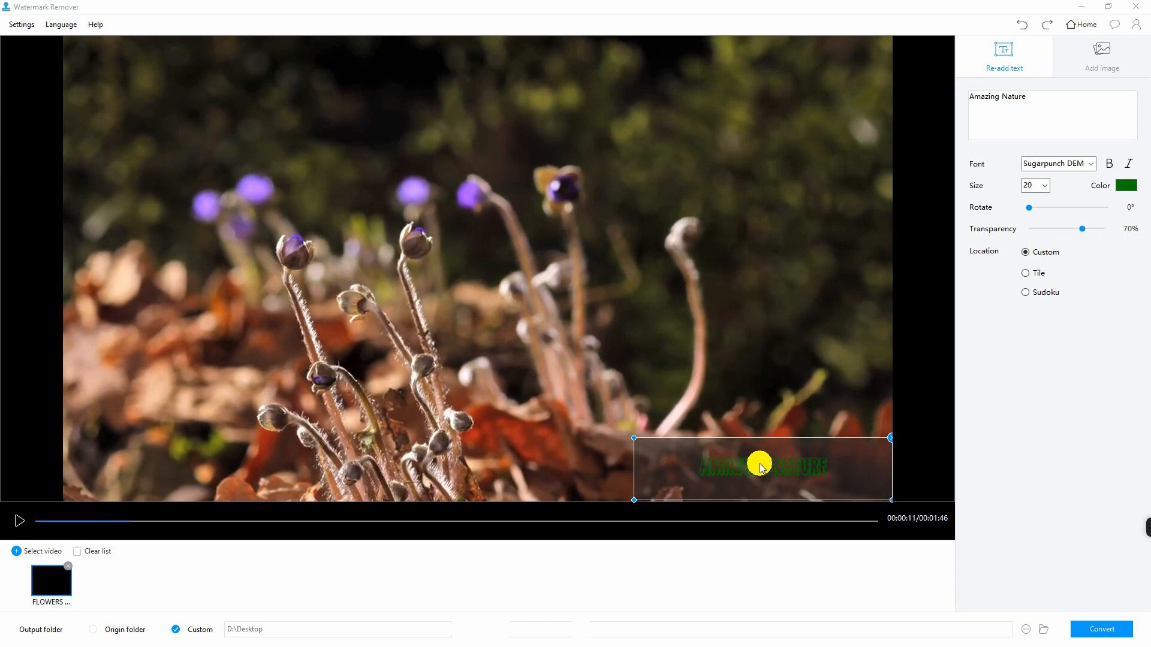
Step: Add the leaf logo image watermark, convert the video, and play the output
click(1100, 57)
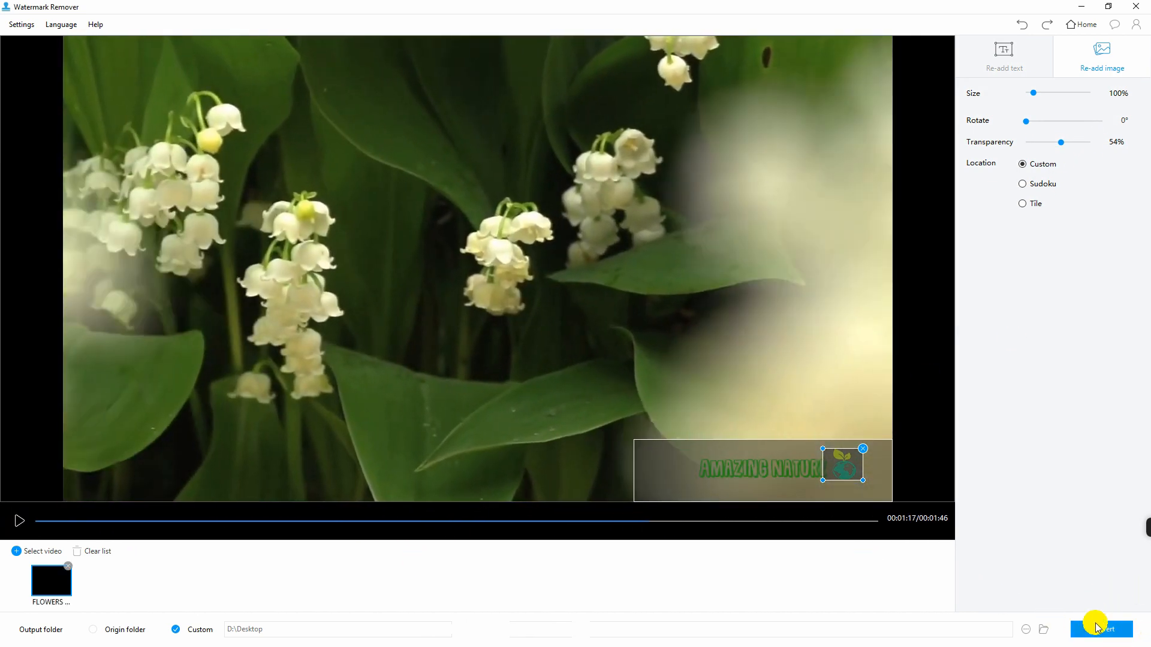
click(1100, 629)
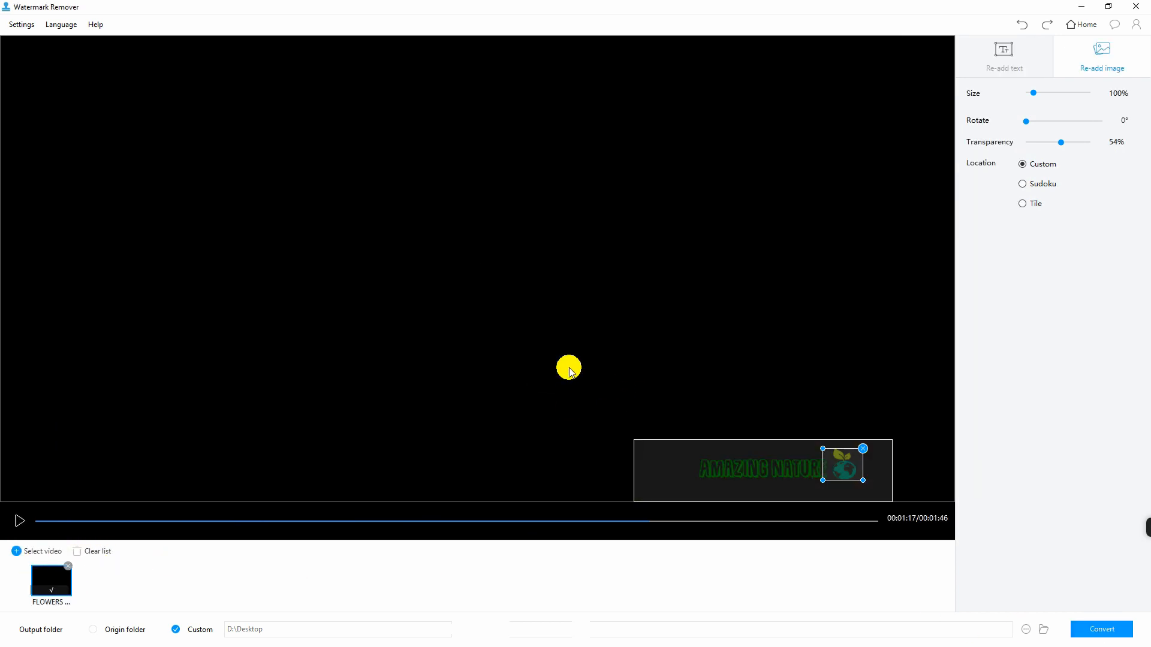
click(1100, 630)
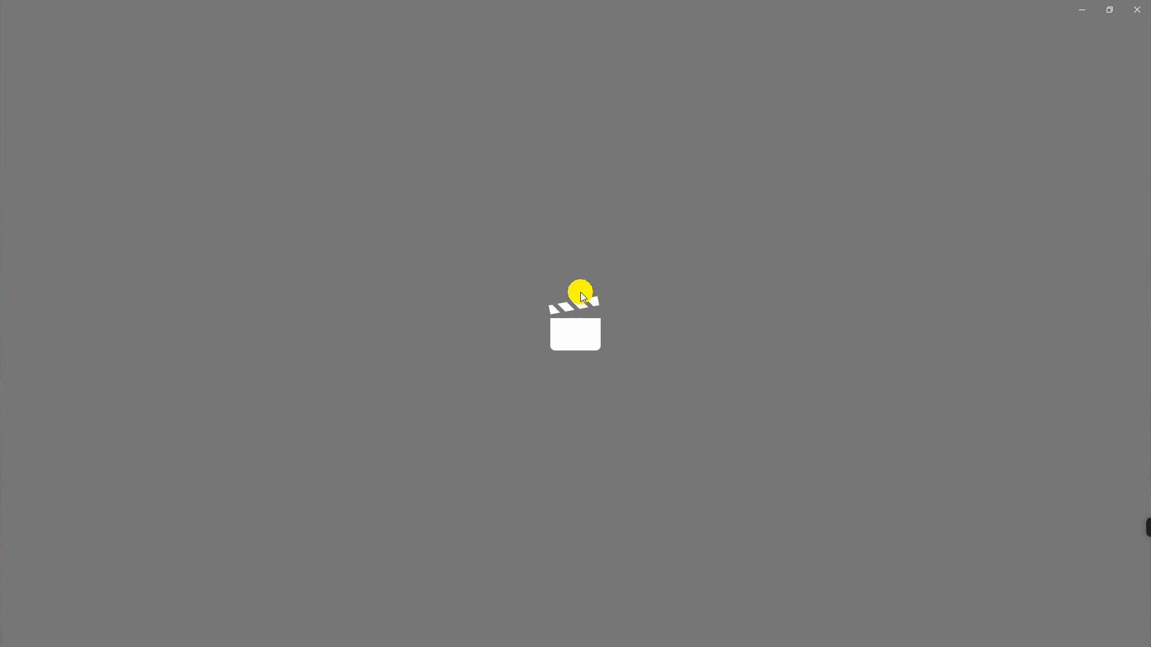